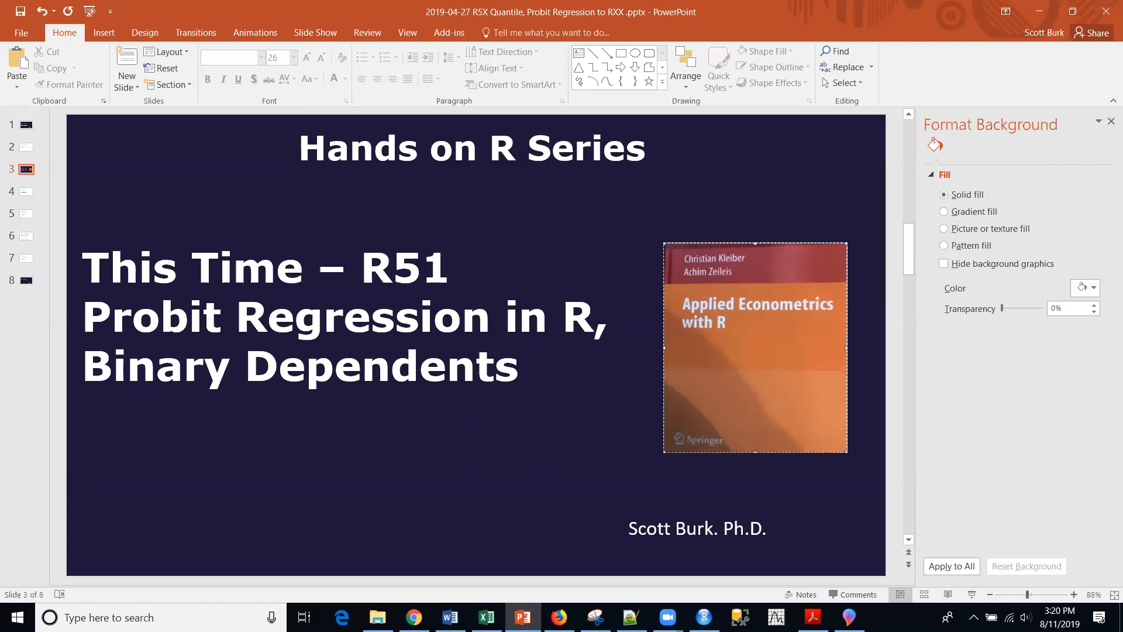
{"action": "mouse_move", "coordinate": [976, 456]}
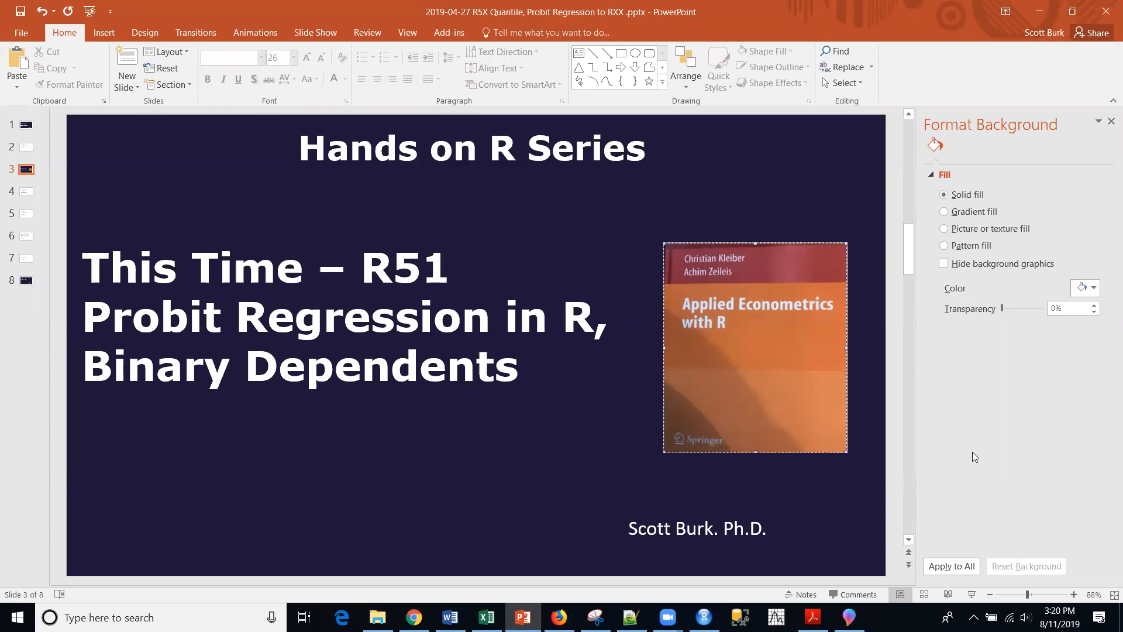
{"action": "mouse_move", "coordinate": [801, 323]}
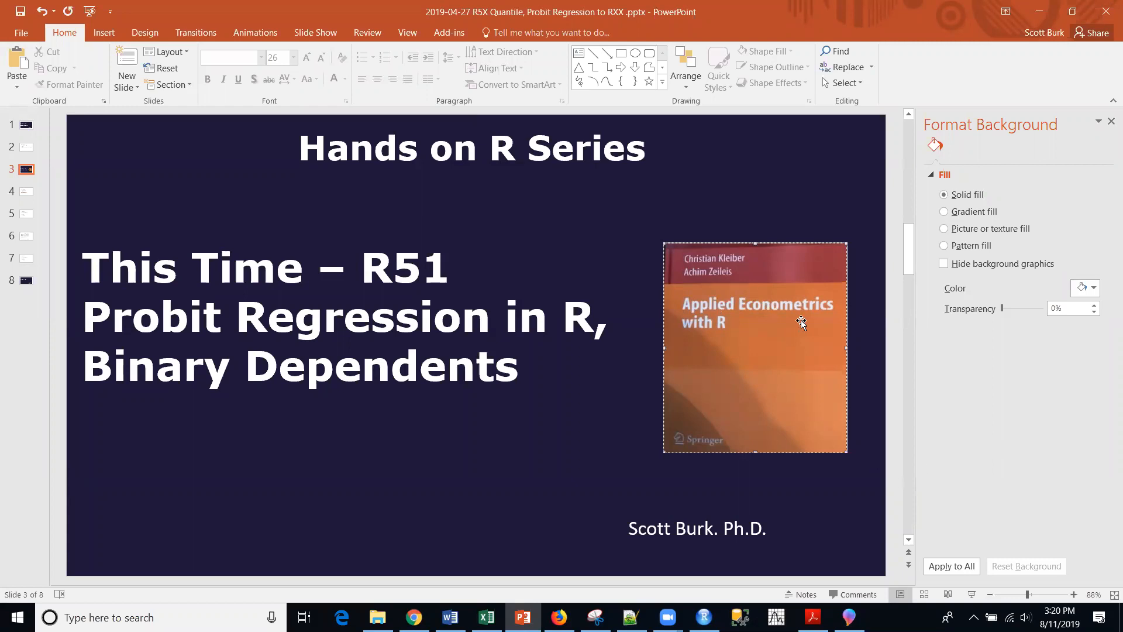
{"action": "mouse_move", "coordinate": [782, 381]}
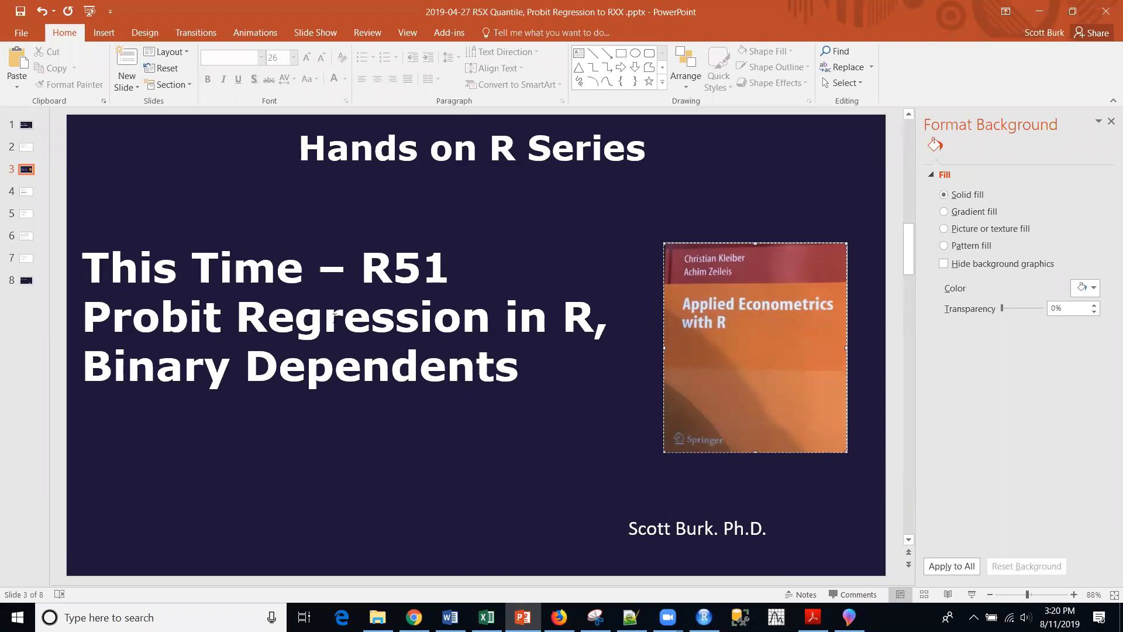
{"action": "mouse_move", "coordinate": [23, 194]}
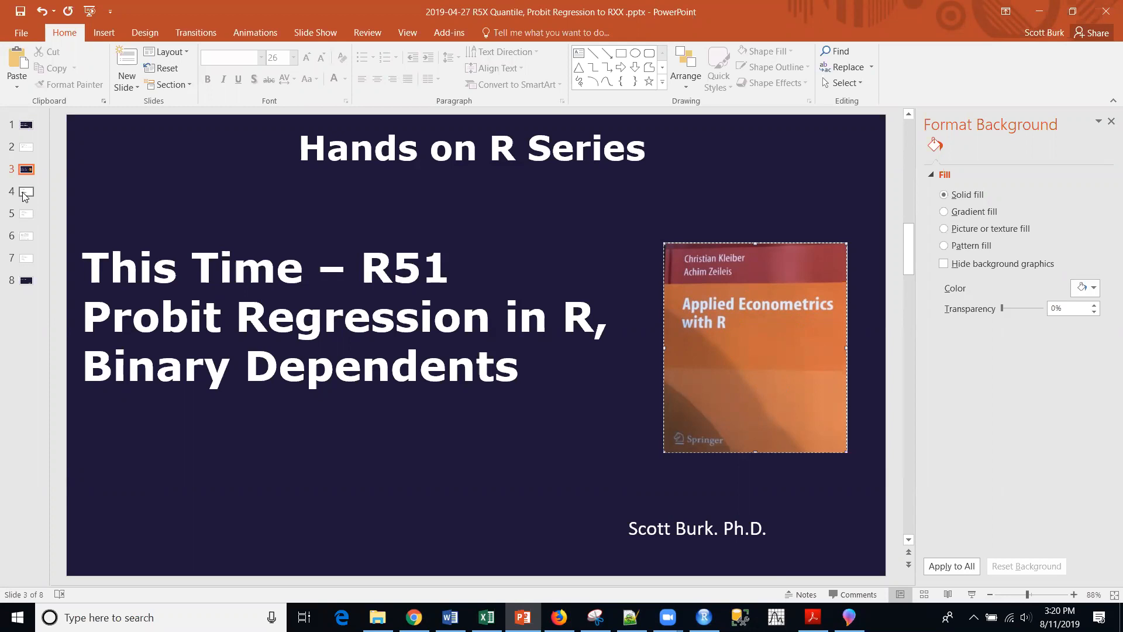
{"action": "mouse_move", "coordinate": [24, 194]}
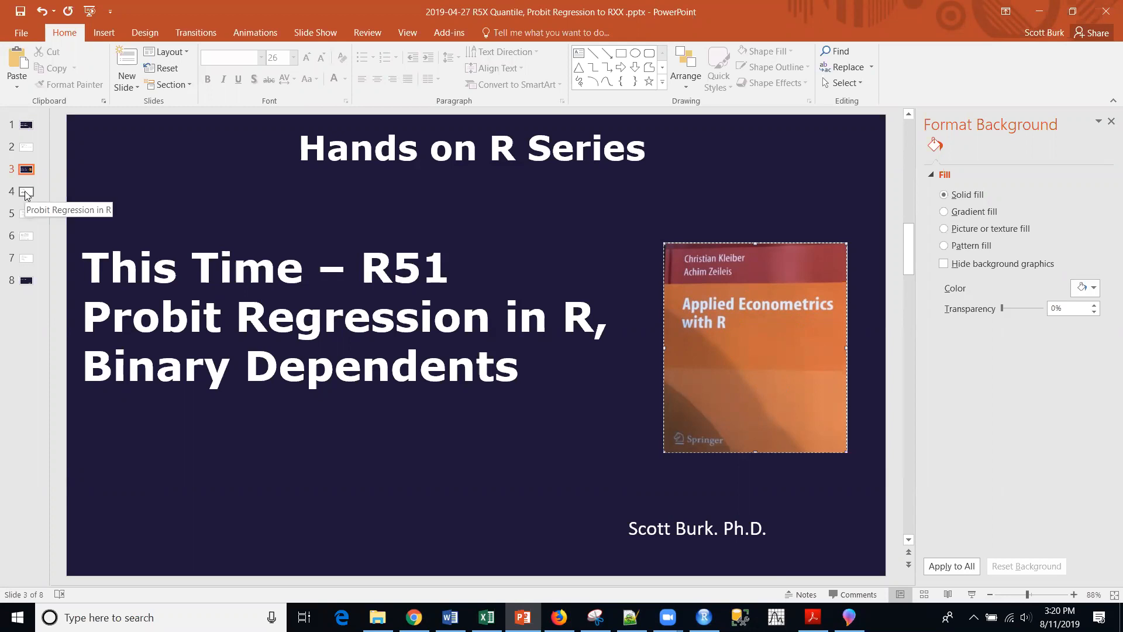
Show slide 4 with the probit formulas, briefly revisiting the title slide in between.
{"action": "left_click", "coordinate": [26, 191]}
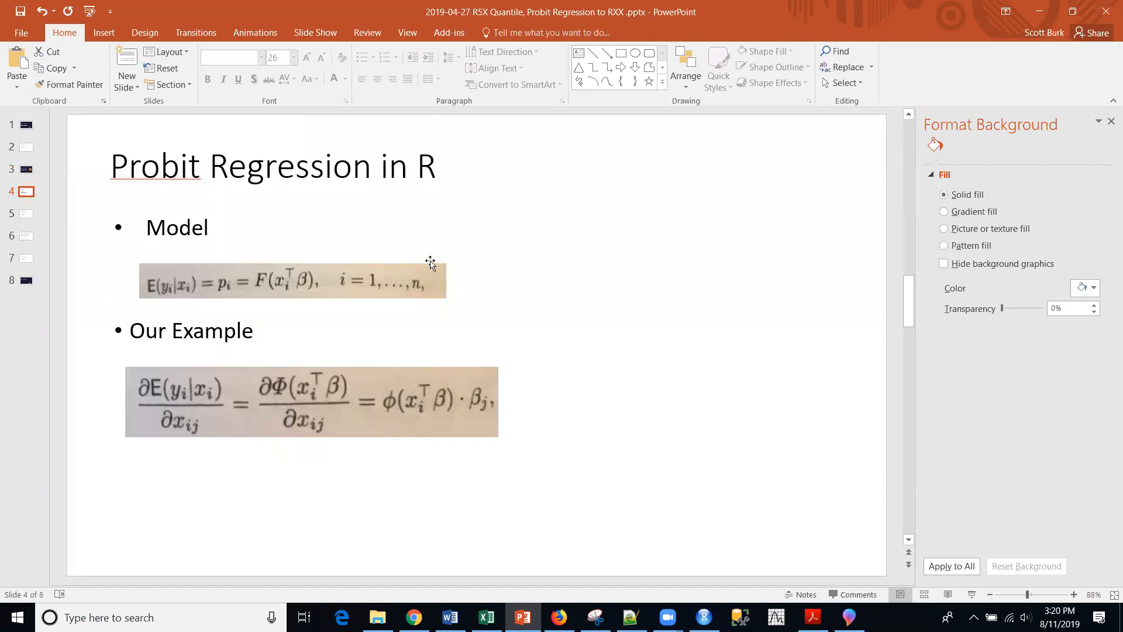
{"action": "mouse_move", "coordinate": [305, 258]}
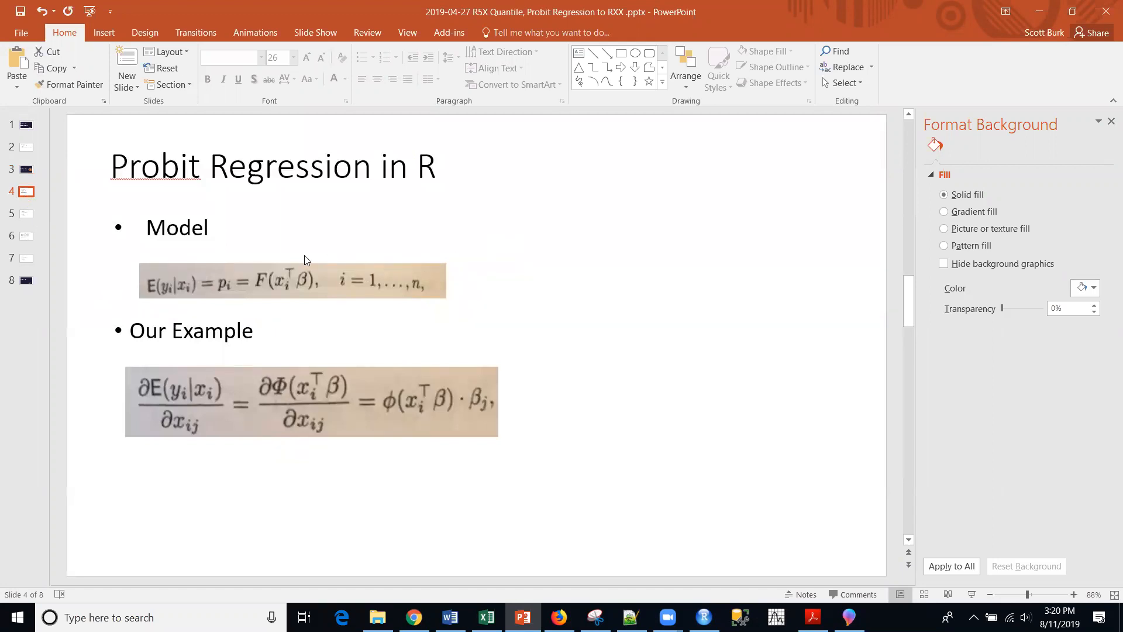
{"action": "mouse_move", "coordinate": [266, 279]}
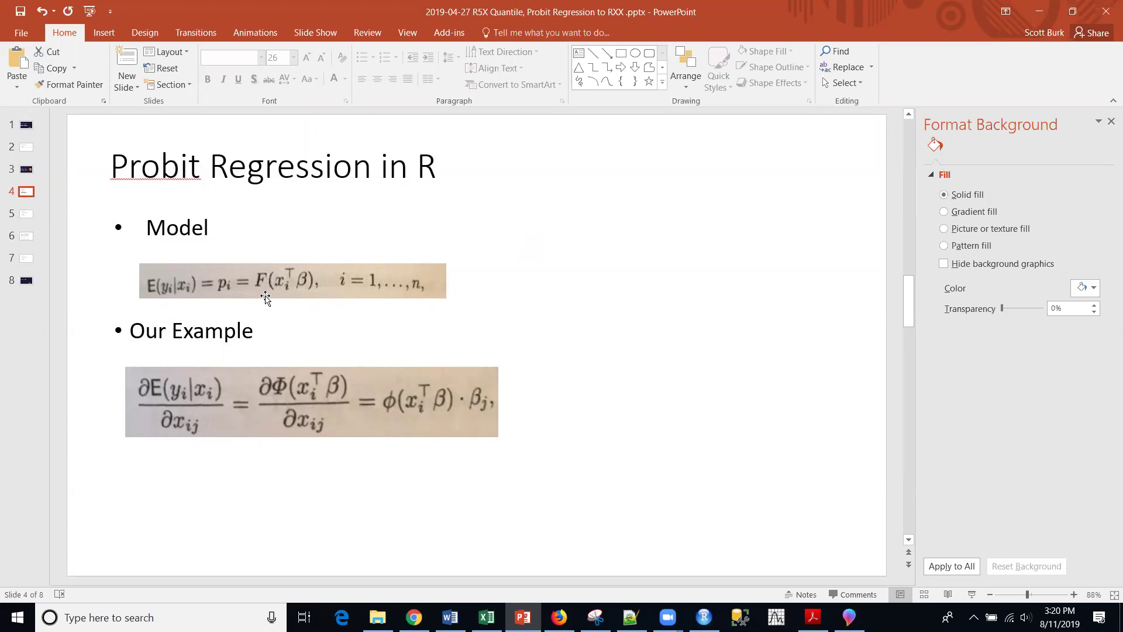
{"action": "mouse_move", "coordinate": [299, 283]}
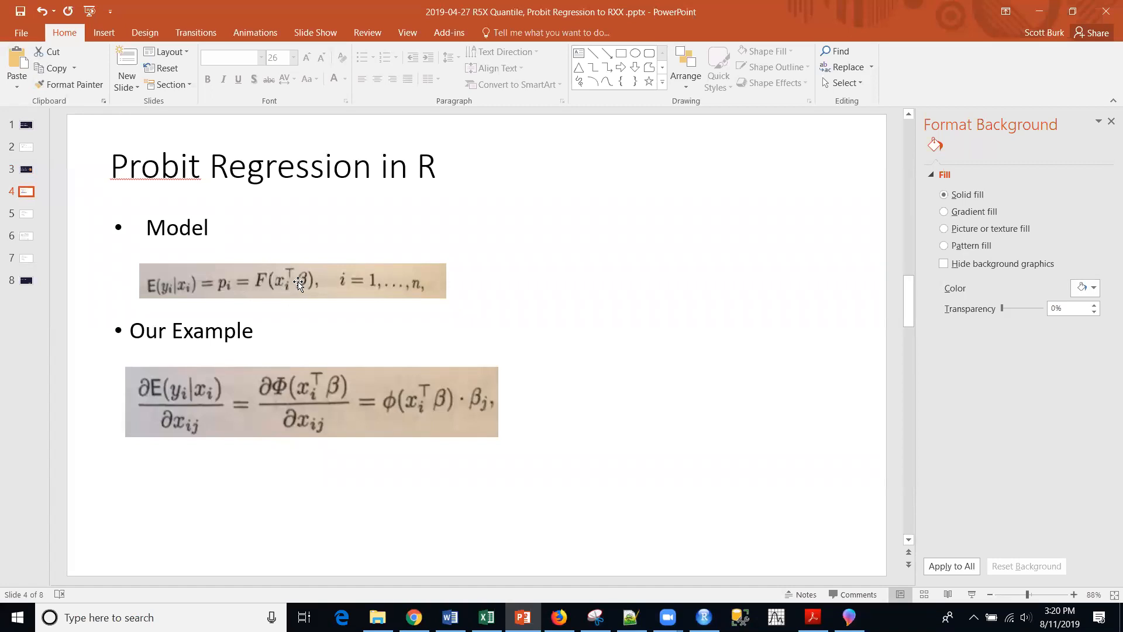
{"action": "mouse_move", "coordinate": [323, 321]}
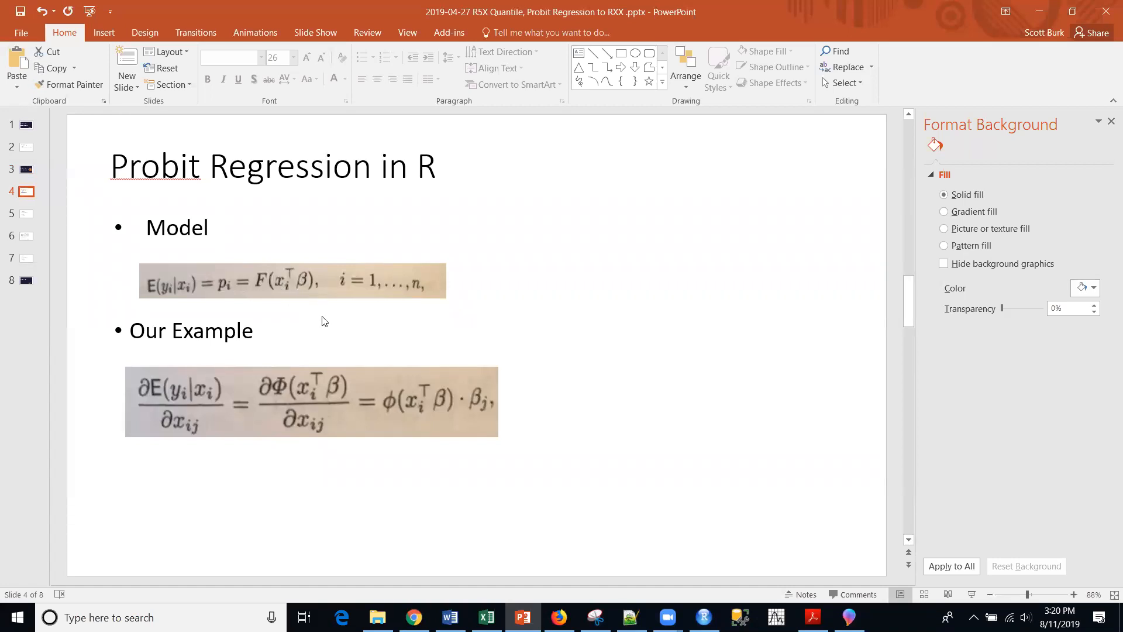
{"action": "mouse_move", "coordinate": [327, 321]}
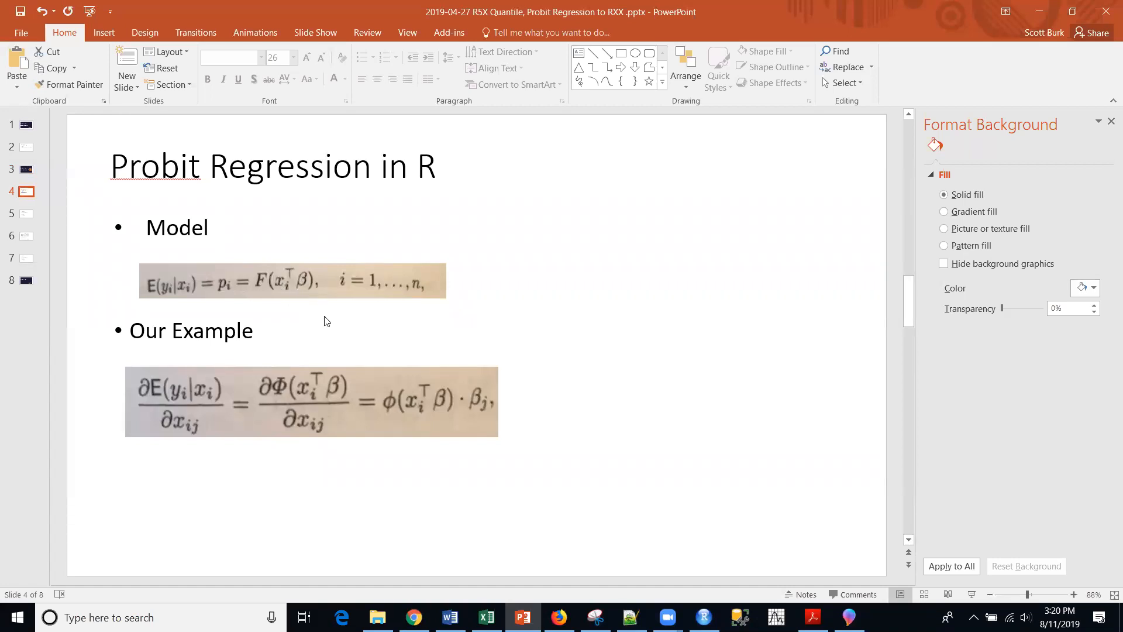
{"action": "mouse_move", "coordinate": [314, 350]}
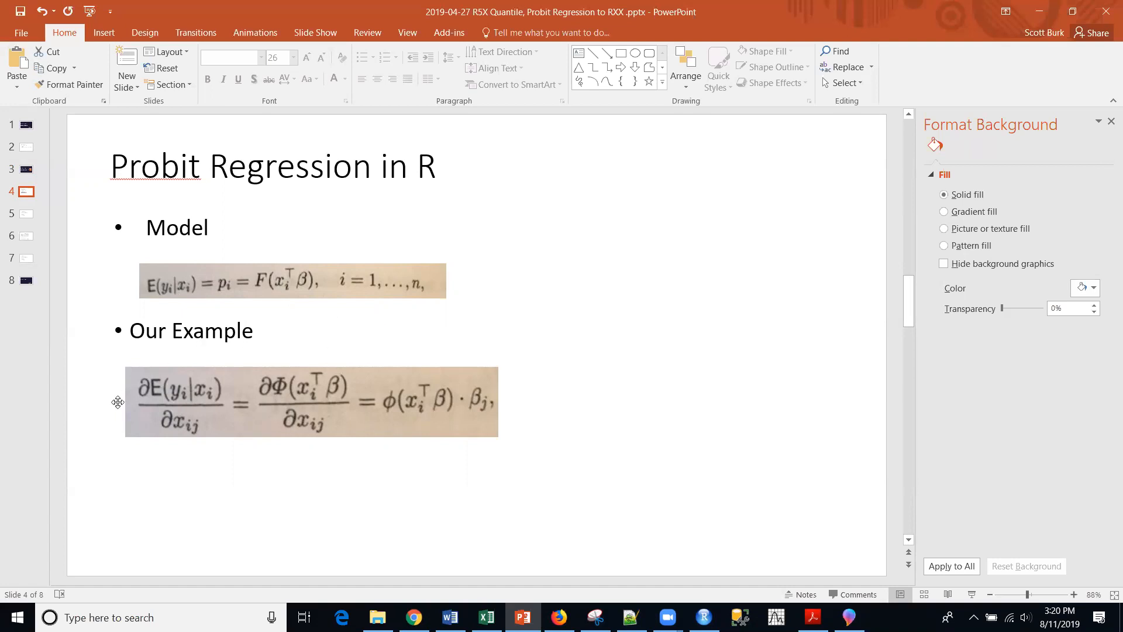
{"action": "mouse_move", "coordinate": [232, 436]}
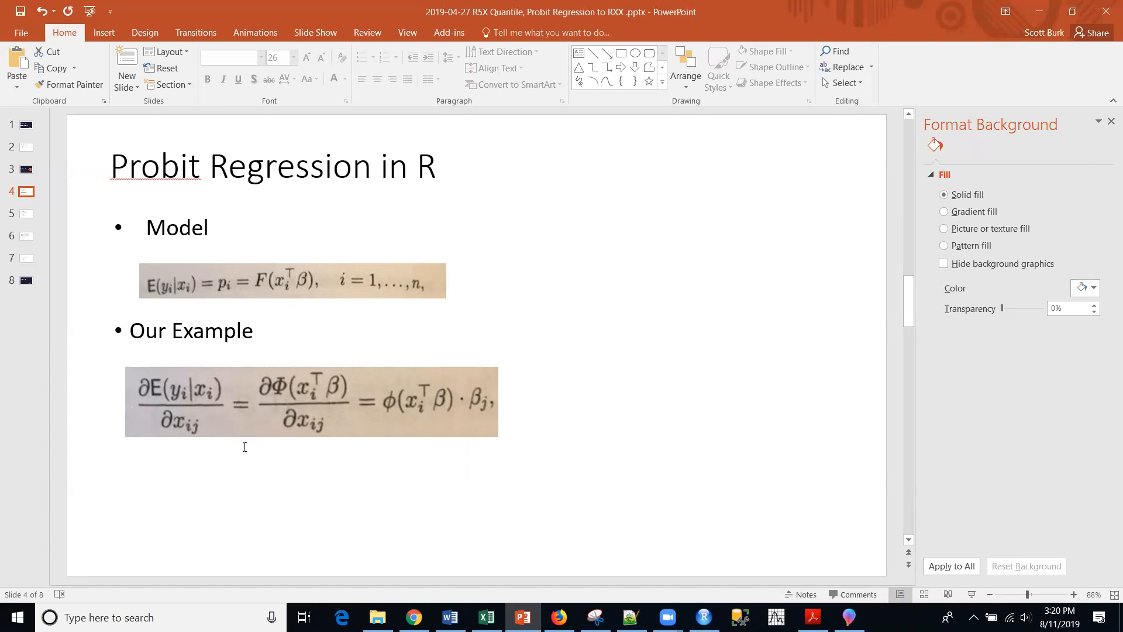
{"action": "mouse_move", "coordinate": [386, 454]}
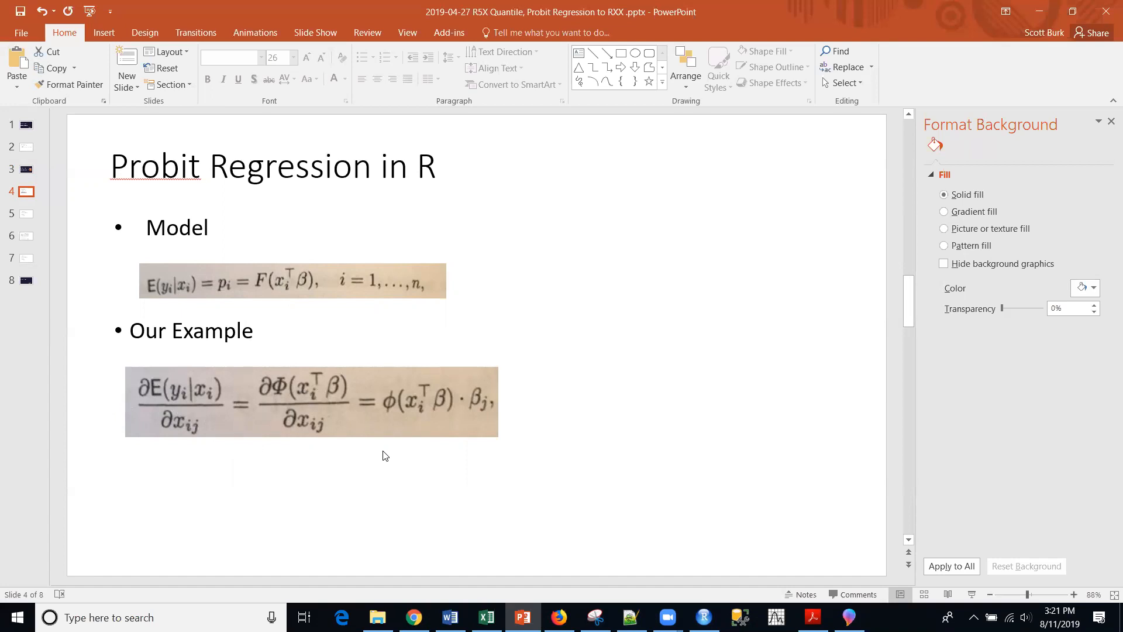
{"action": "mouse_move", "coordinate": [458, 396]}
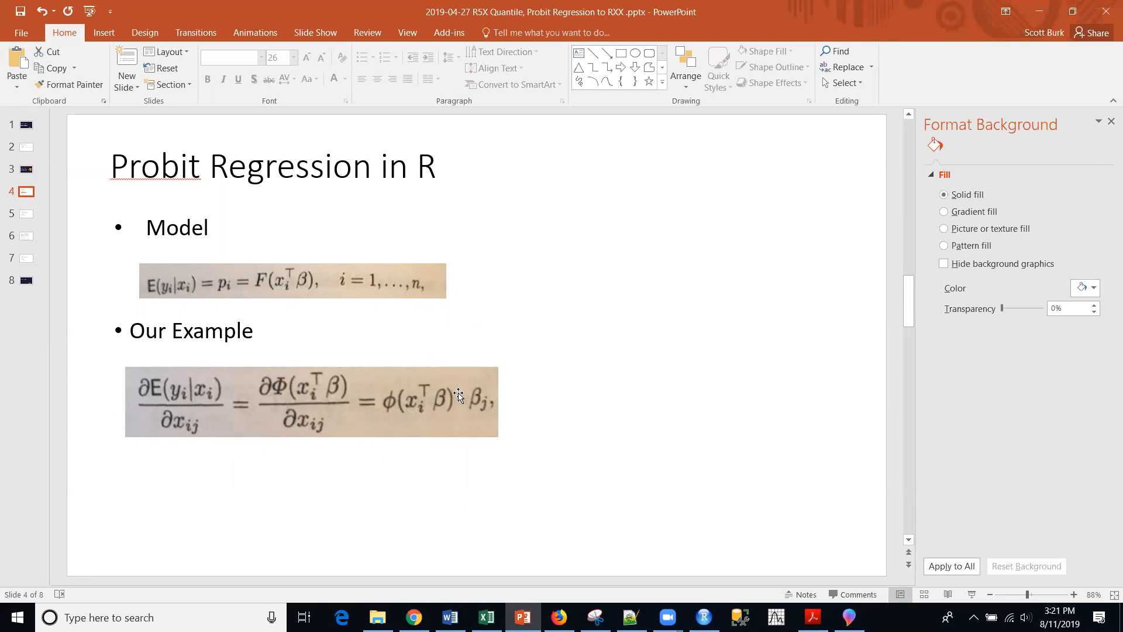
{"action": "left_click", "coordinate": [26, 168]}
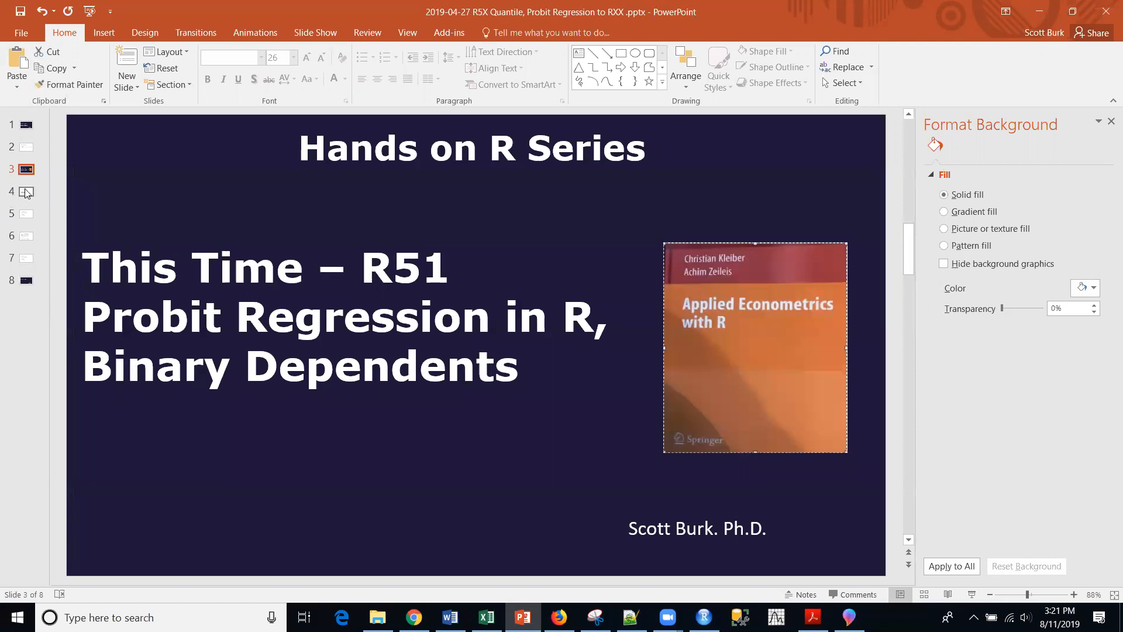
{"action": "left_click", "coordinate": [26, 192]}
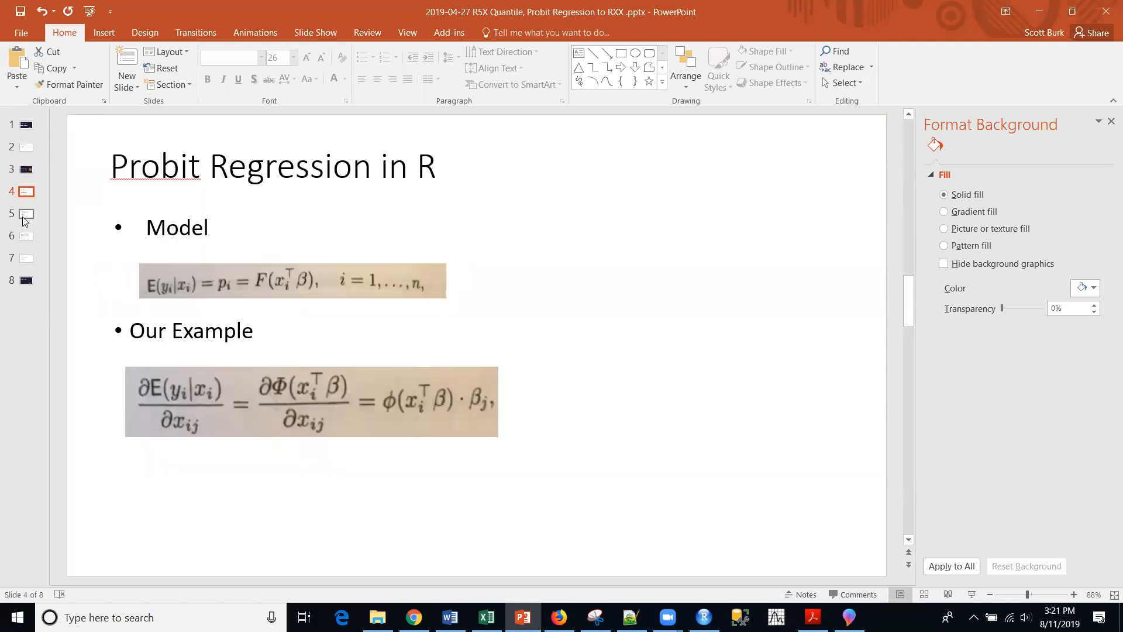
Show slide 5 listing the SwissLabor probit R code.
{"action": "left_click", "coordinate": [26, 214]}
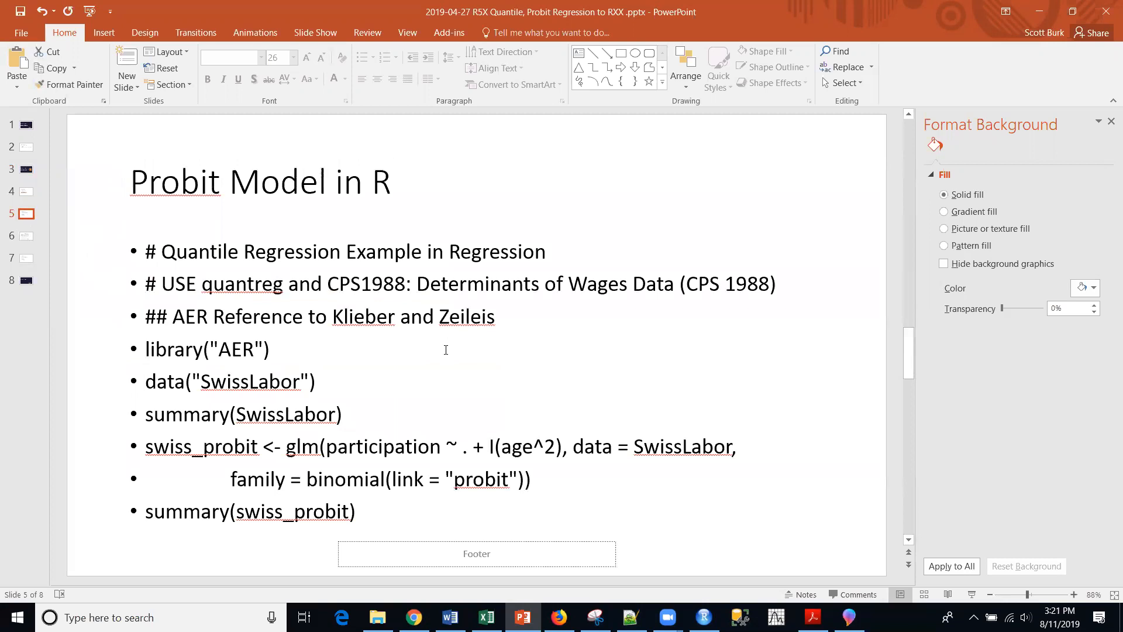
{"action": "mouse_move", "coordinate": [439, 397]}
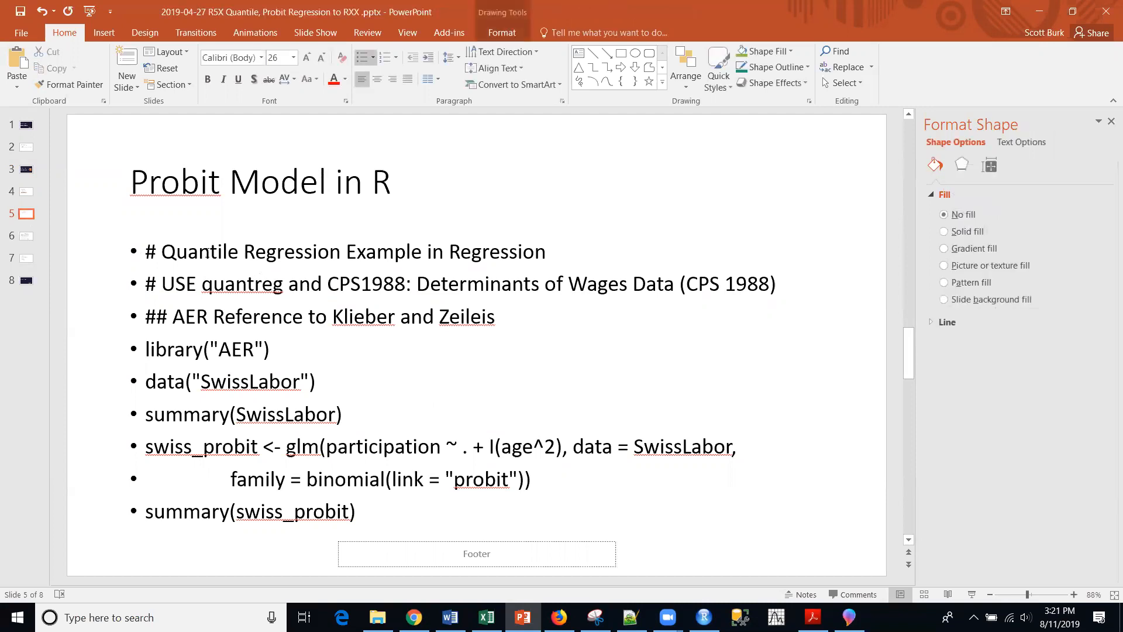
{"action": "double_click", "coordinate": [199, 252]}
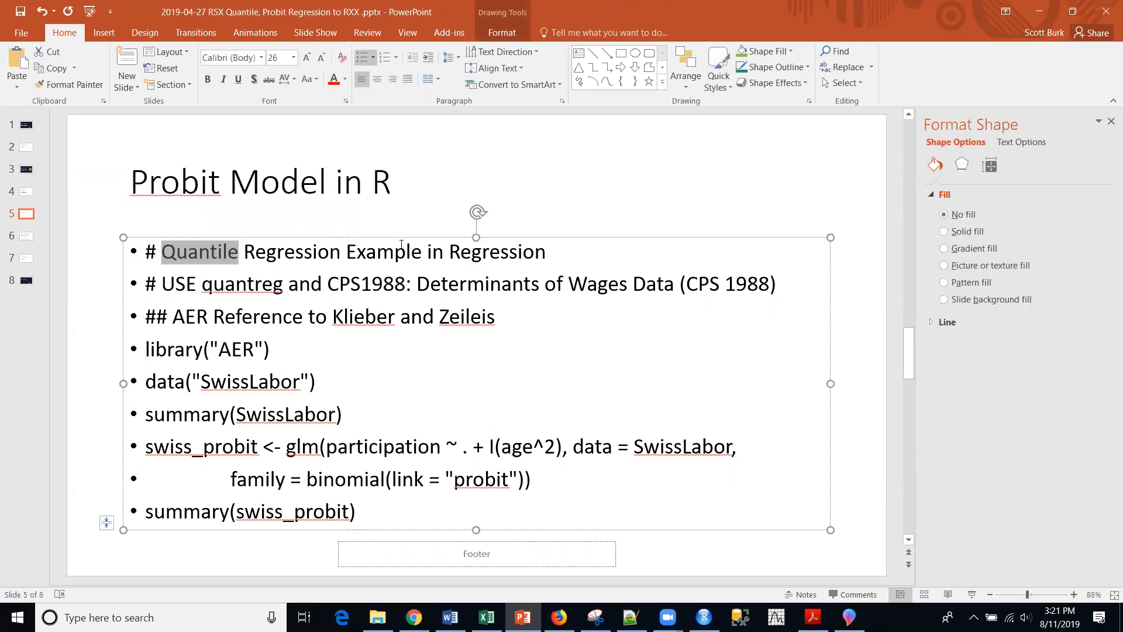
{"action": "type", "text": "Probit"}
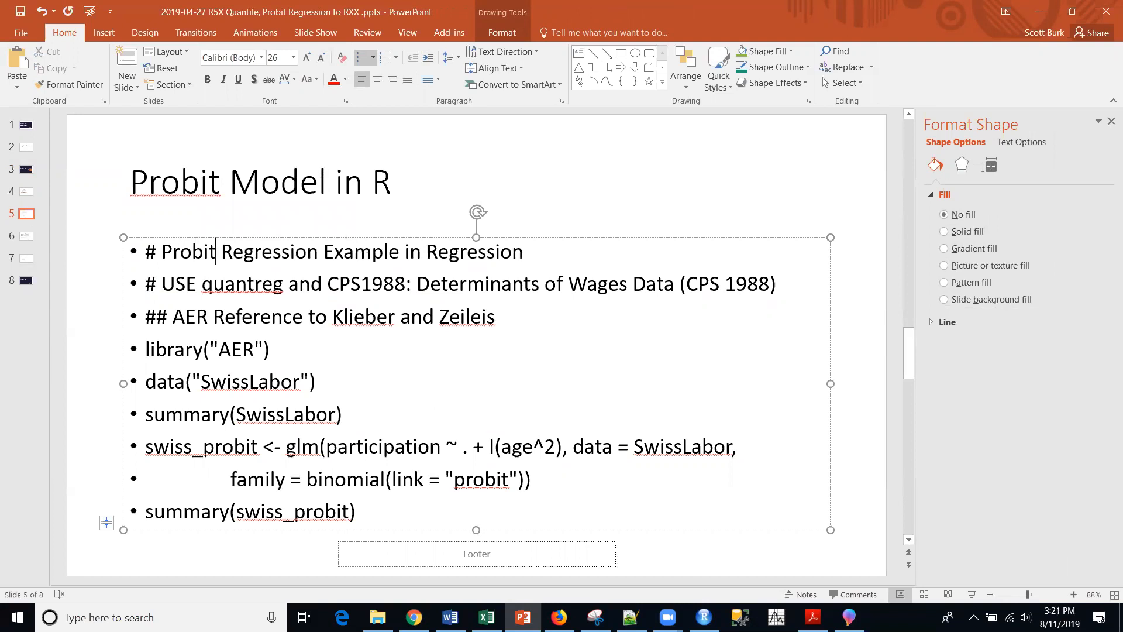
{"action": "left_click", "coordinate": [260, 181]}
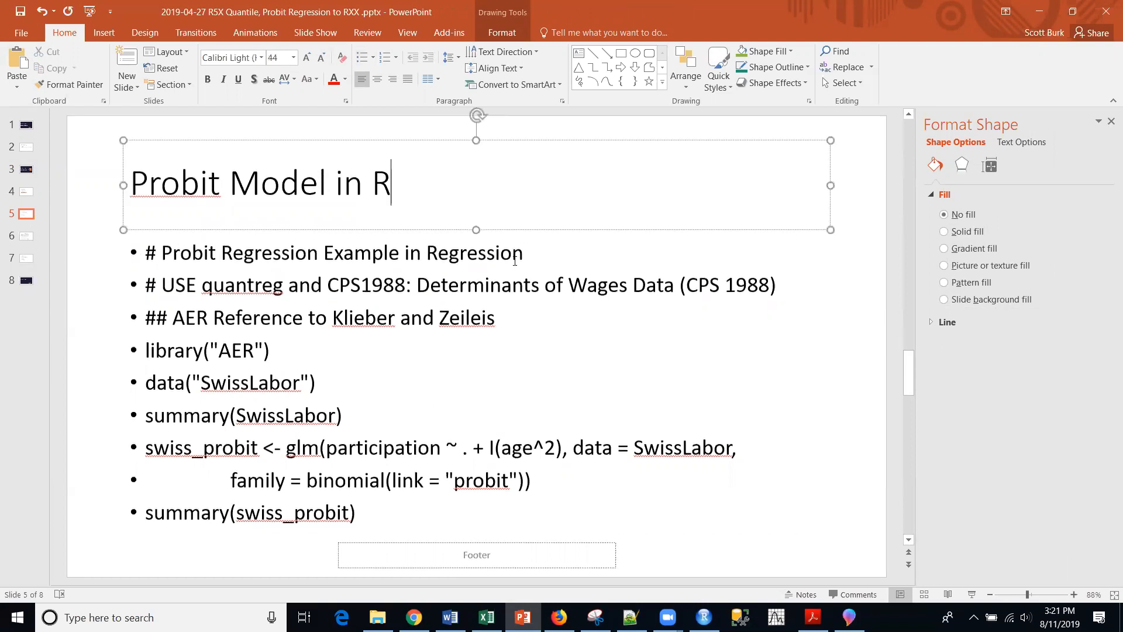
{"action": "left_click", "coordinate": [603, 293]}
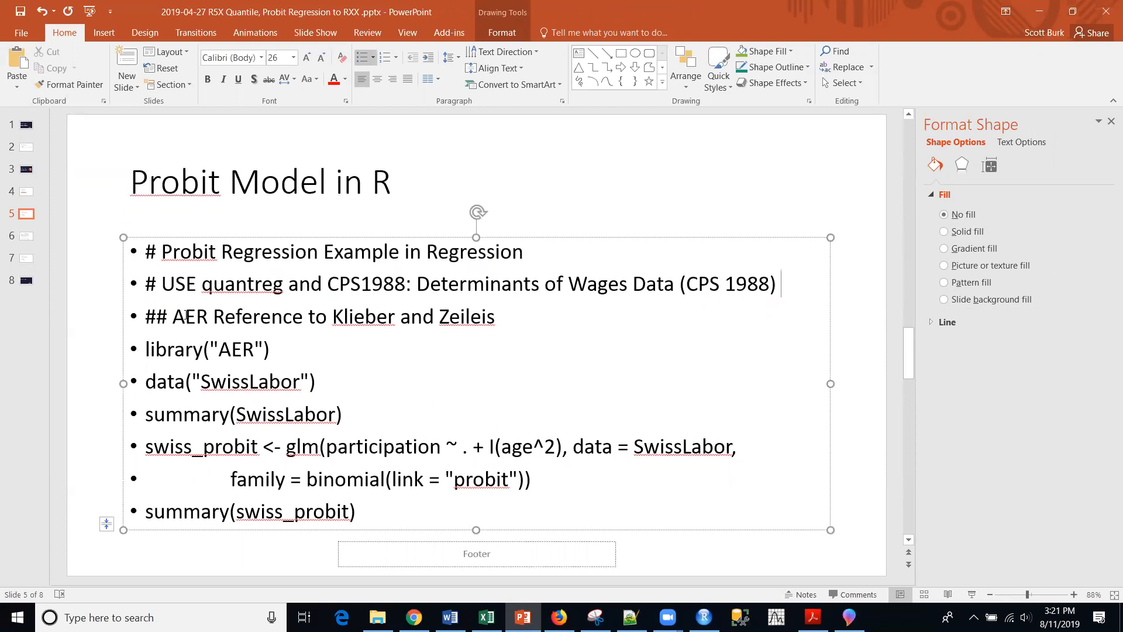
{"action": "double_click", "coordinate": [189, 316]}
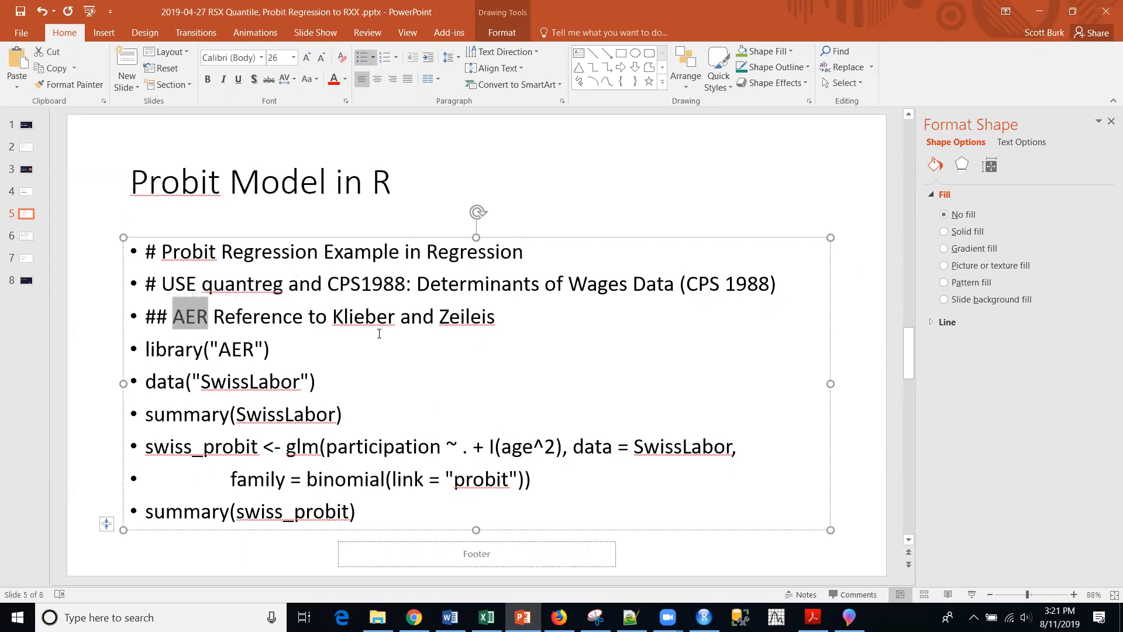
{"action": "mouse_move", "coordinate": [262, 375]}
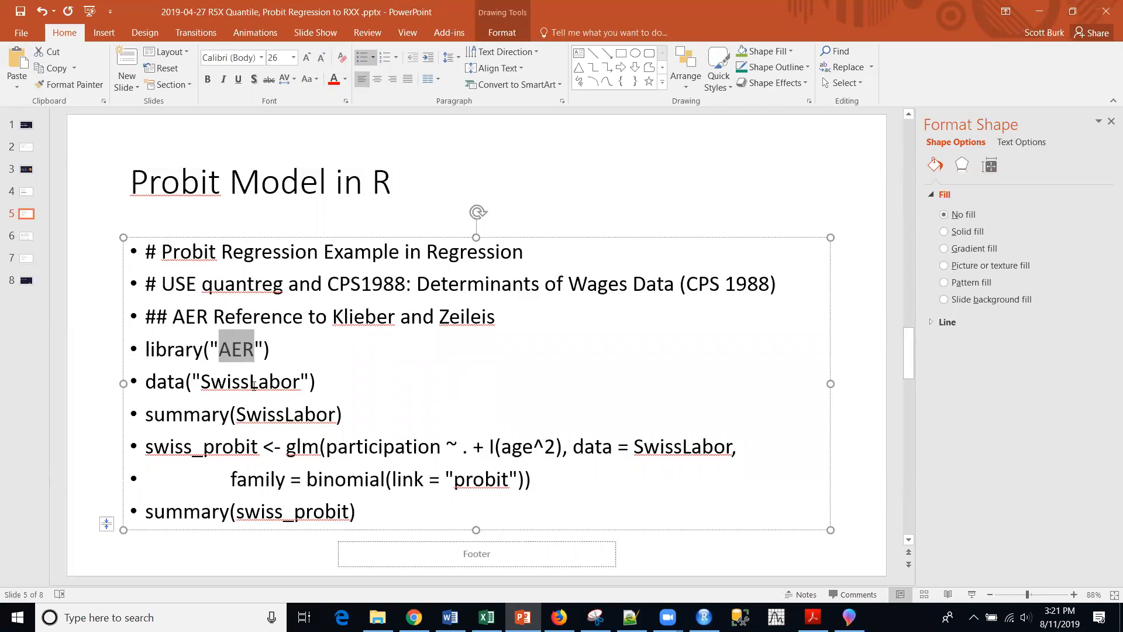
{"action": "double_click", "coordinate": [251, 382]}
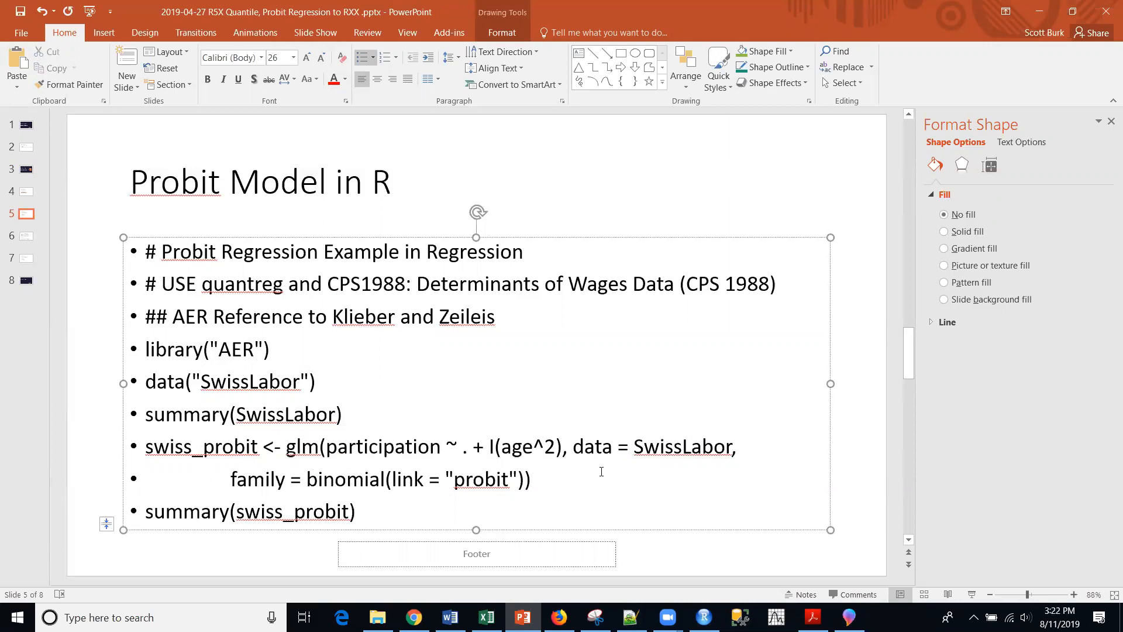
{"action": "mouse_move", "coordinate": [612, 451]}
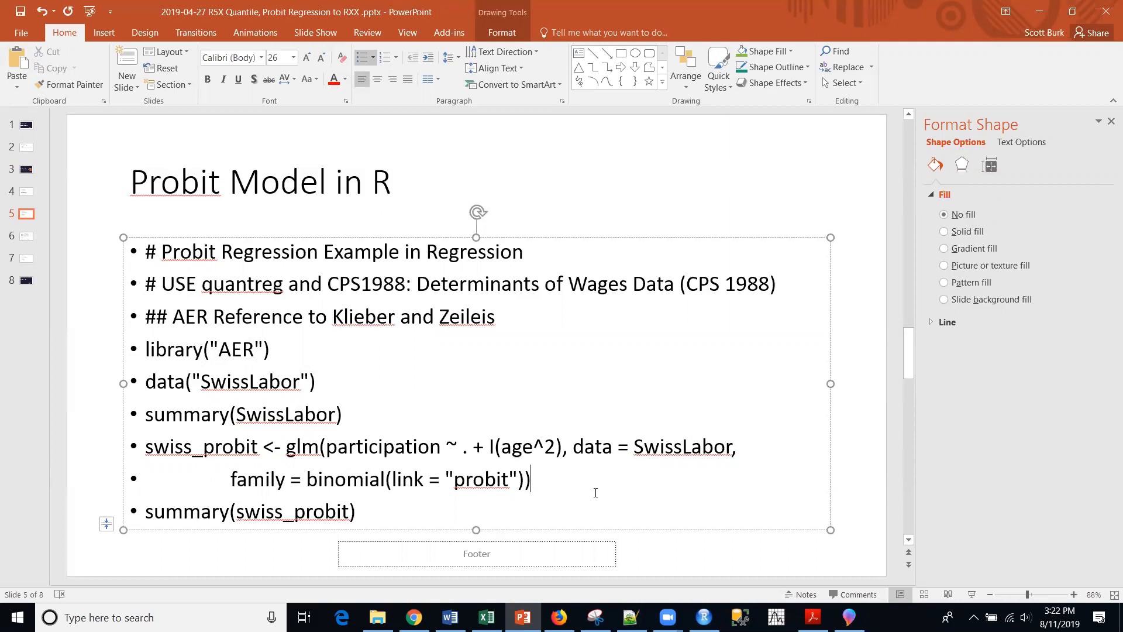
{"action": "mouse_move", "coordinate": [550, 485]}
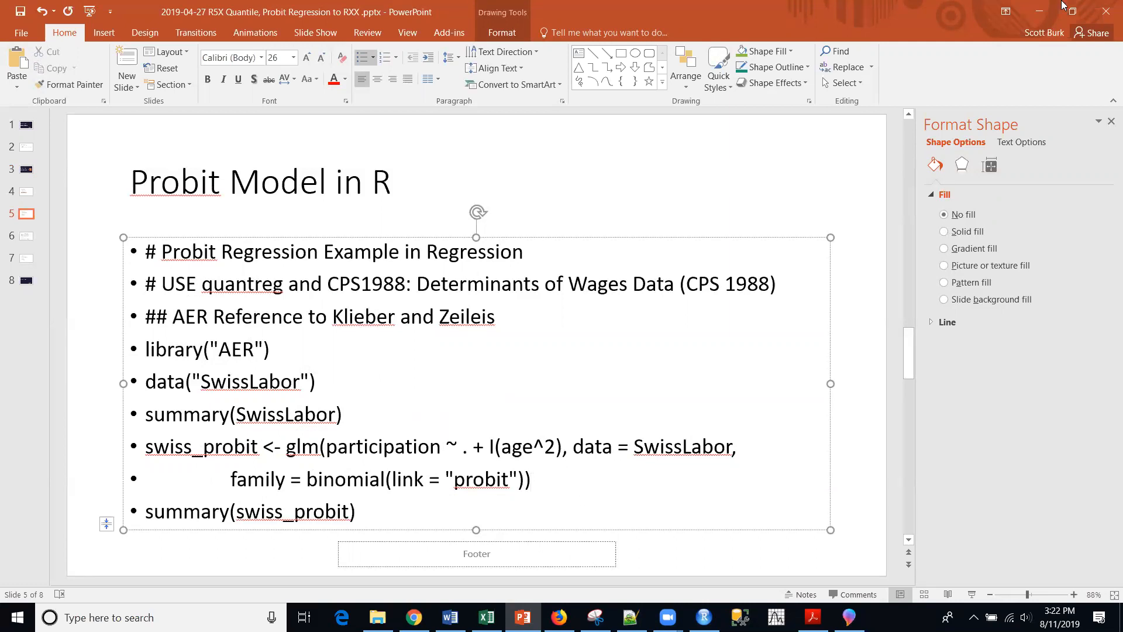
Run script lines 4–9 loading AER, summarising SwissLabor and fitting the probit glm.
{"action": "left_click", "coordinate": [703, 618]}
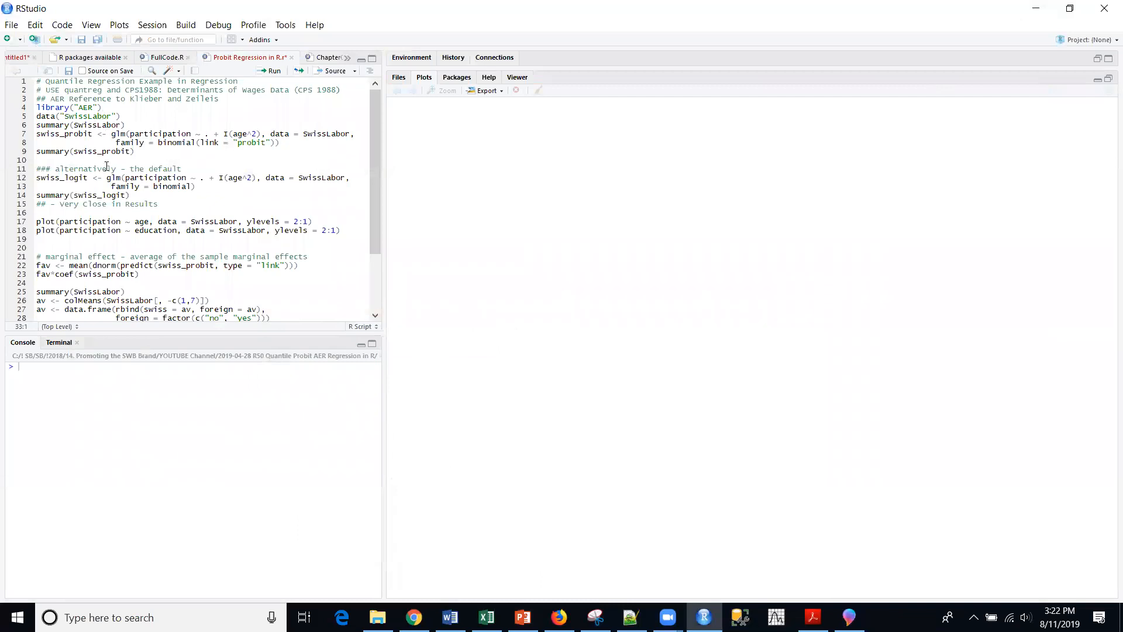
{"action": "left_click", "coordinate": [133, 116]}
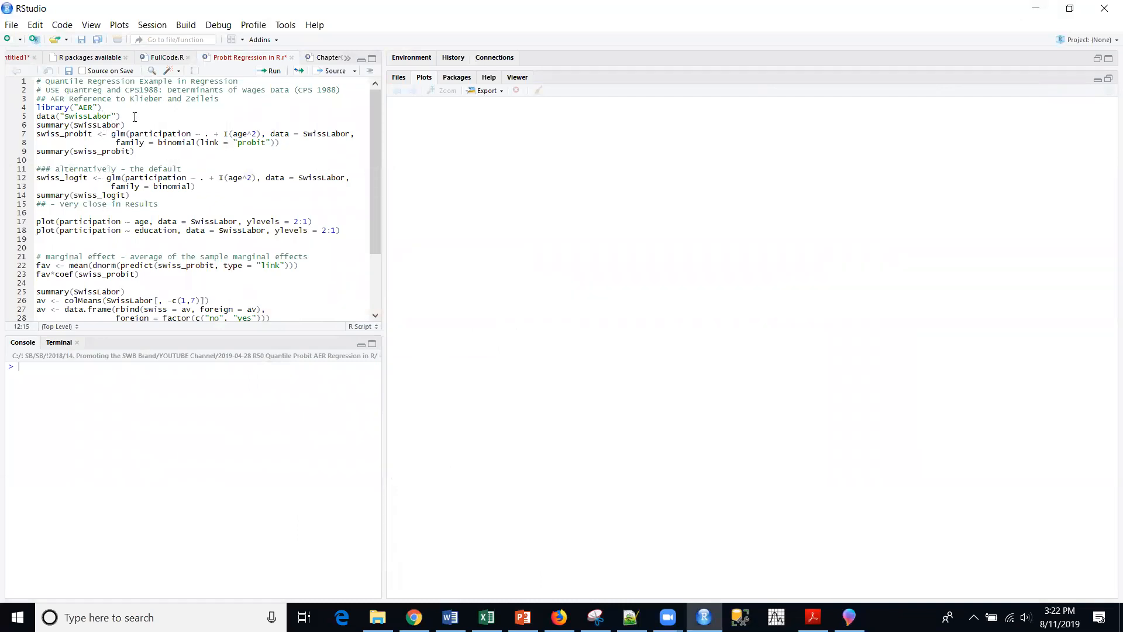
{"action": "left_click_drag", "start_coordinate": [36, 134], "coordinate": [134, 151]}
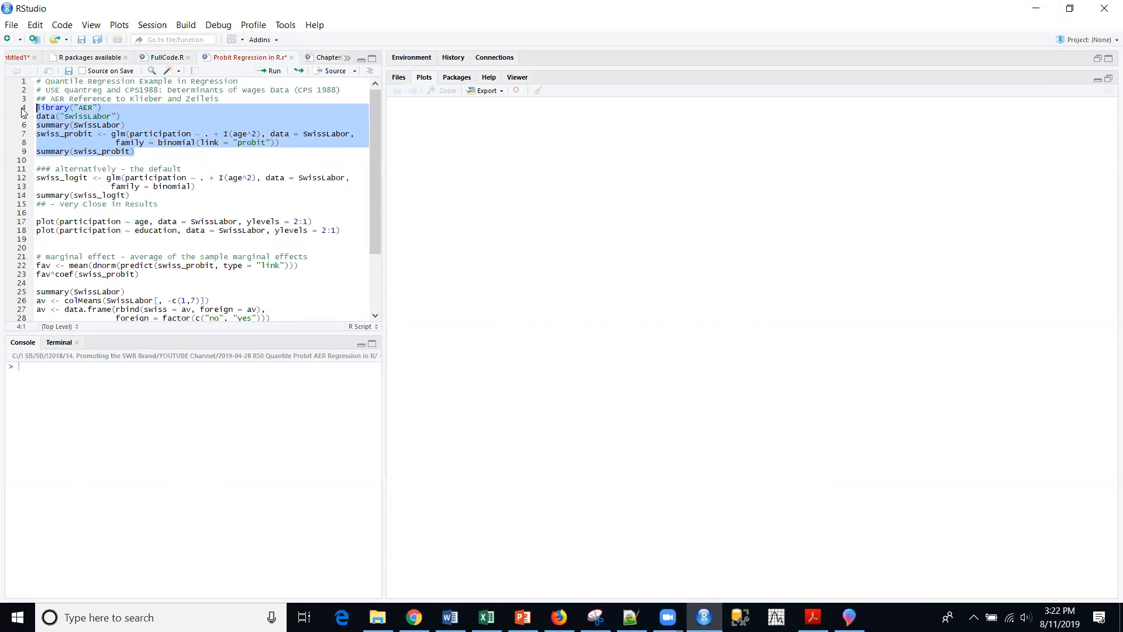
{"action": "left_click", "coordinate": [269, 70]}
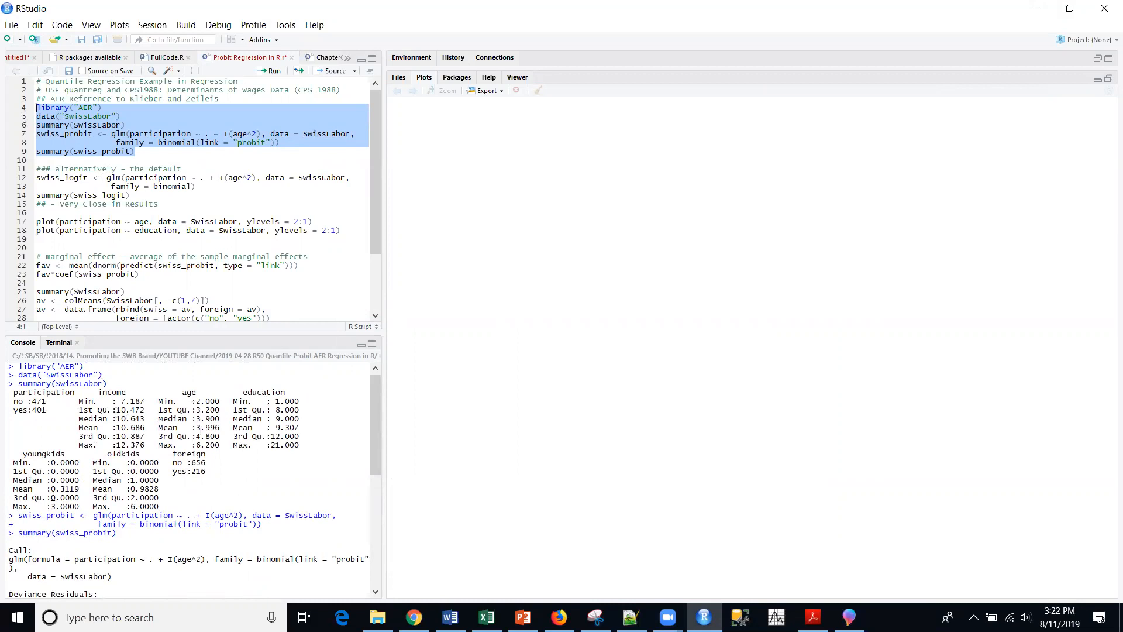
{"action": "mouse_move", "coordinate": [134, 479]}
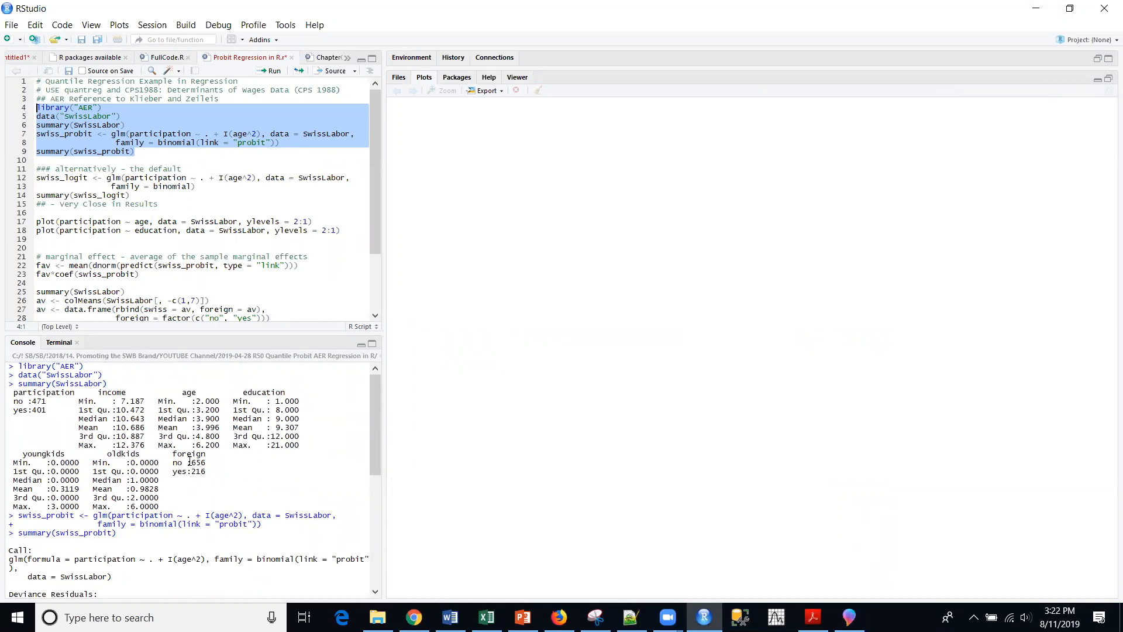
{"action": "mouse_move", "coordinate": [57, 424]}
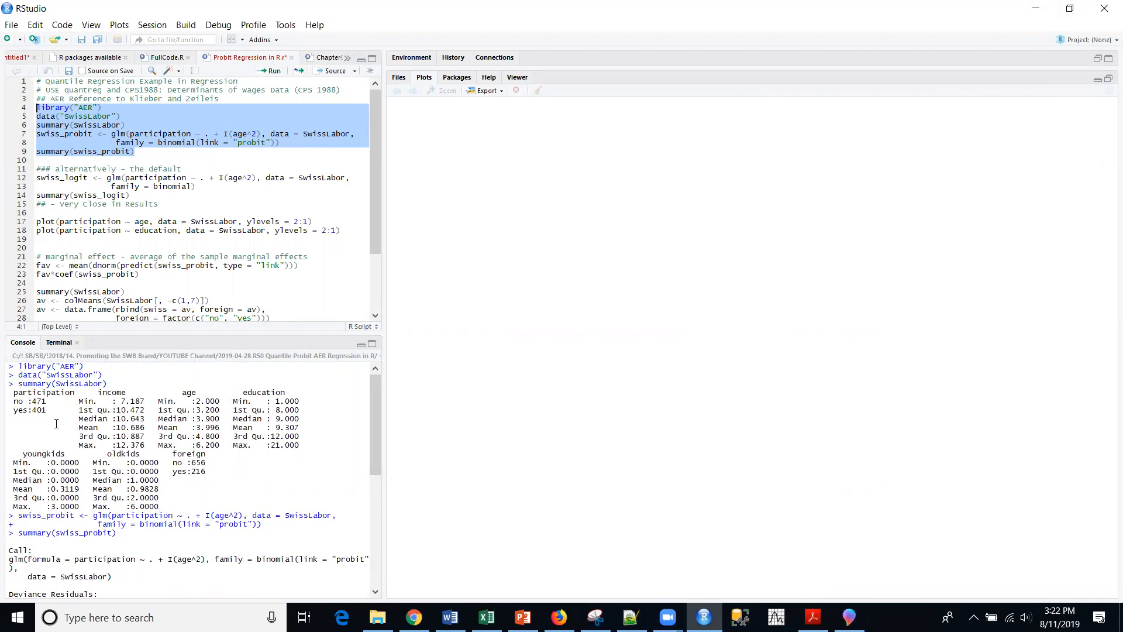
{"action": "mouse_move", "coordinate": [64, 430]}
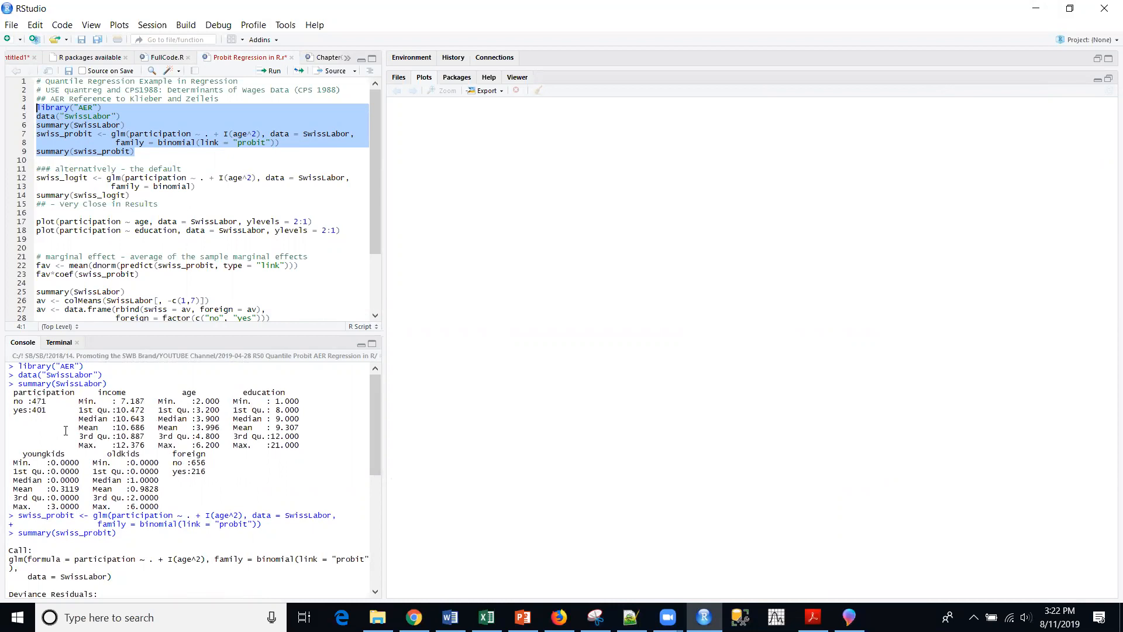
{"action": "mouse_move", "coordinate": [185, 492]}
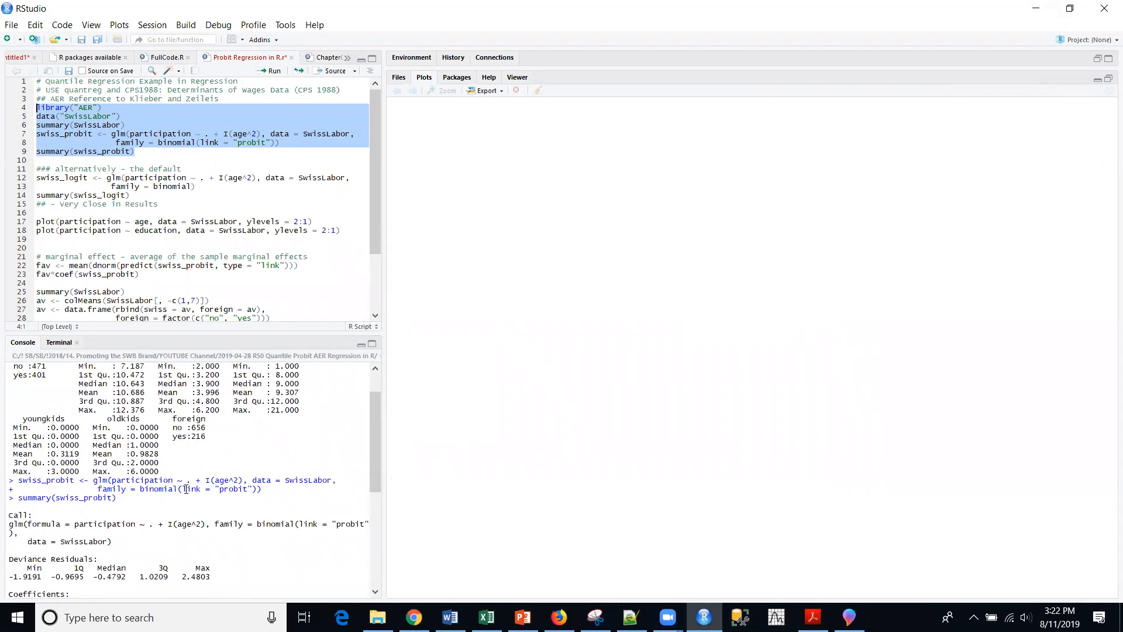
{"action": "scroll", "scroll_direction": "down", "scroll_amount": 3}
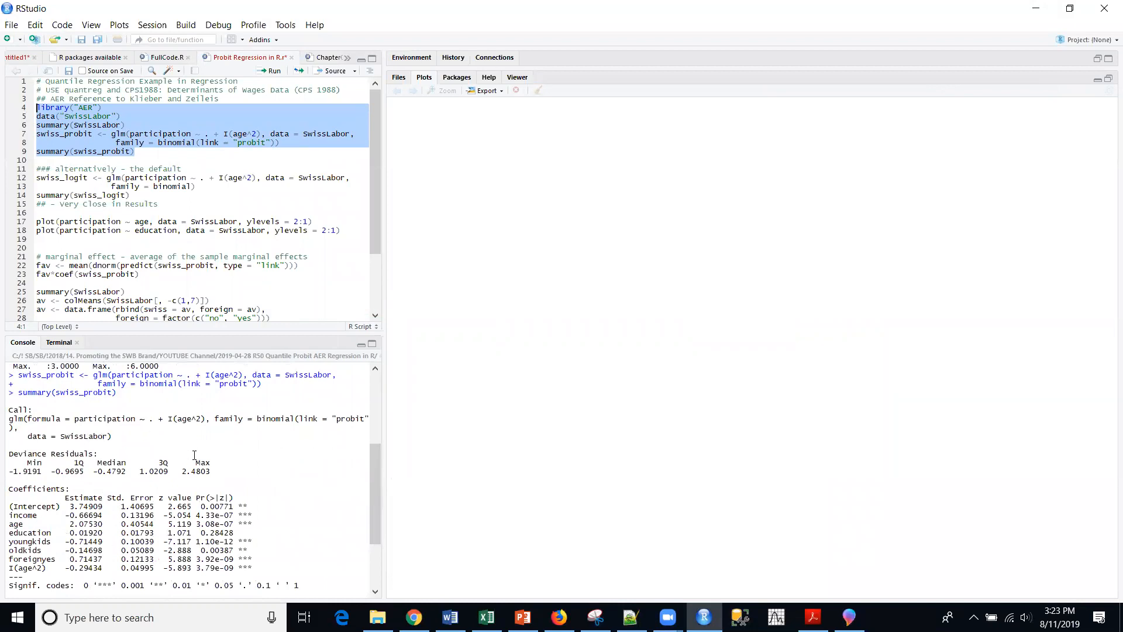
{"action": "scroll", "scroll_direction": "down", "scroll_amount": 3}
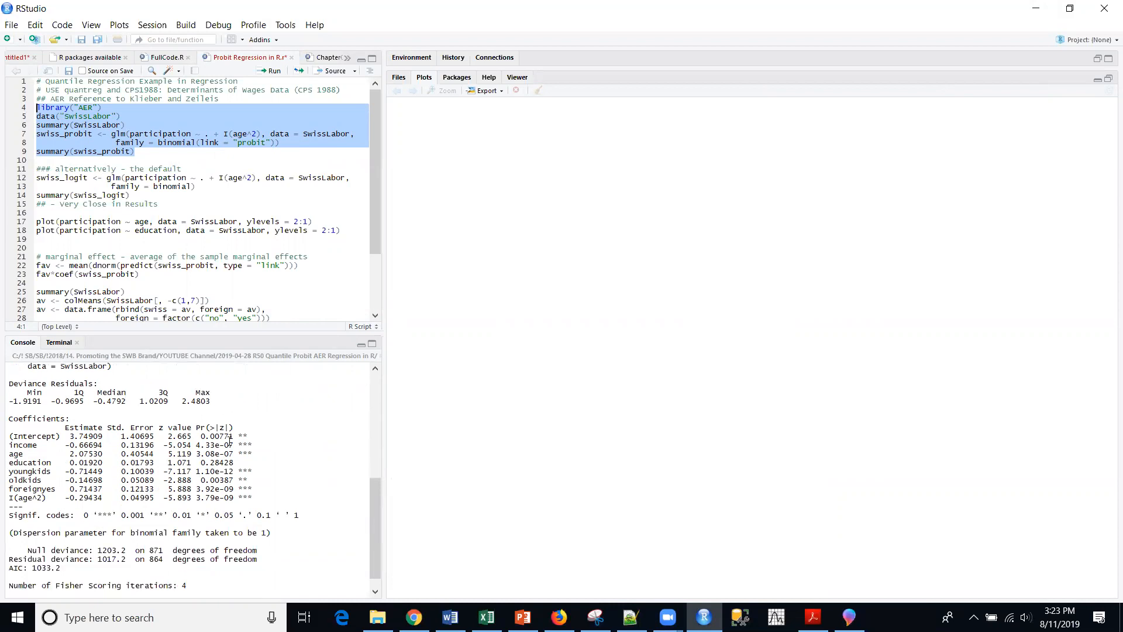
{"action": "mouse_move", "coordinate": [232, 400]}
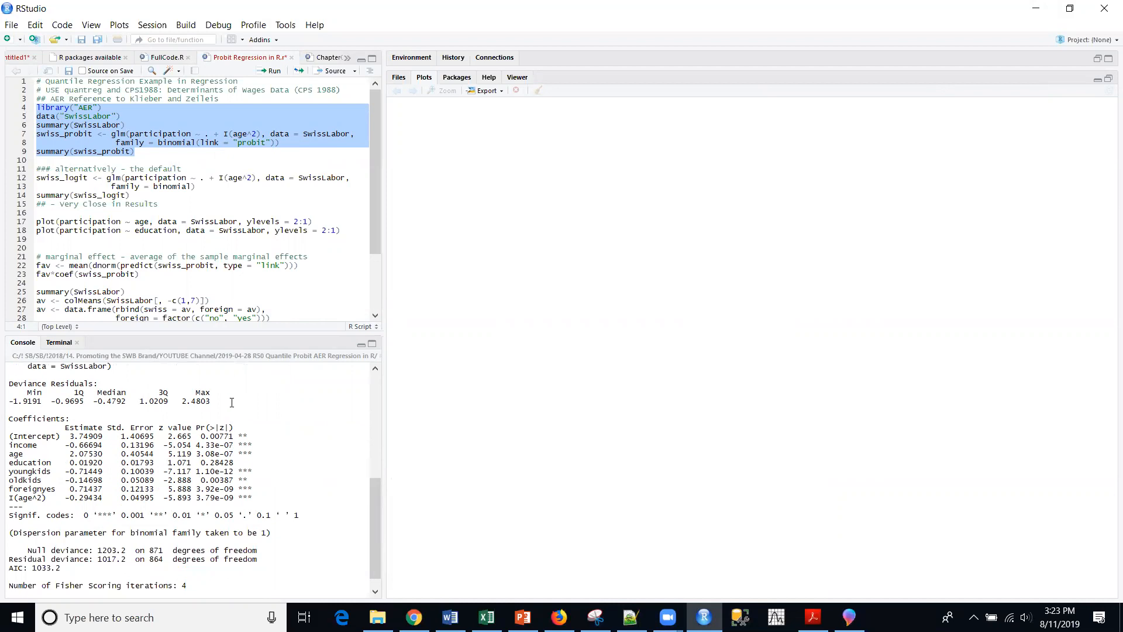
{"action": "mouse_move", "coordinate": [241, 427]}
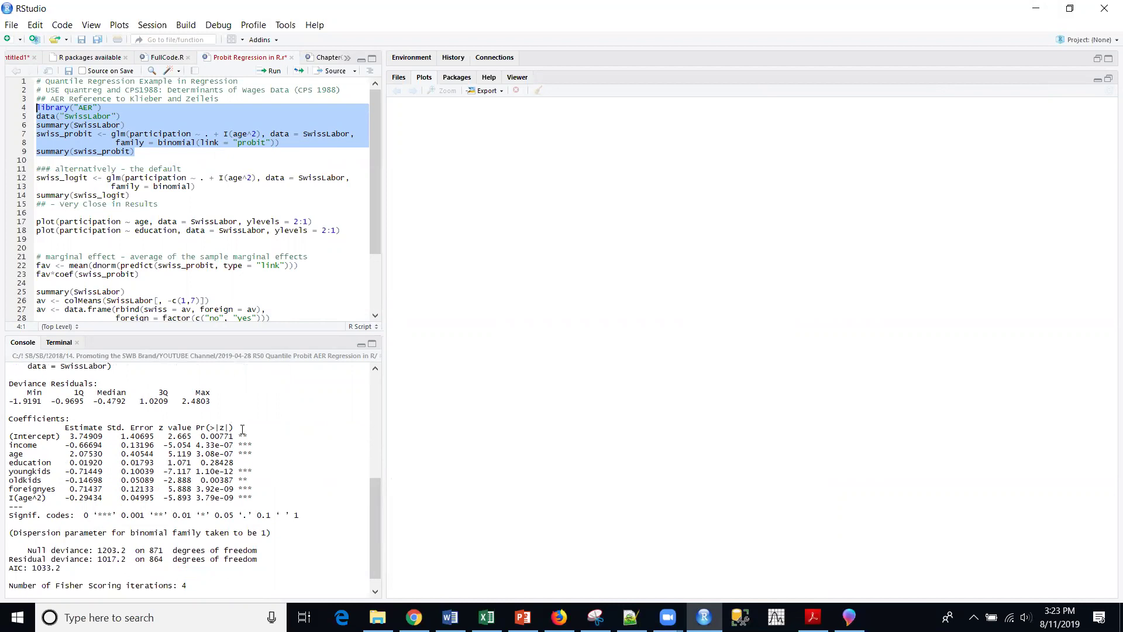
{"action": "mouse_move", "coordinate": [227, 436]}
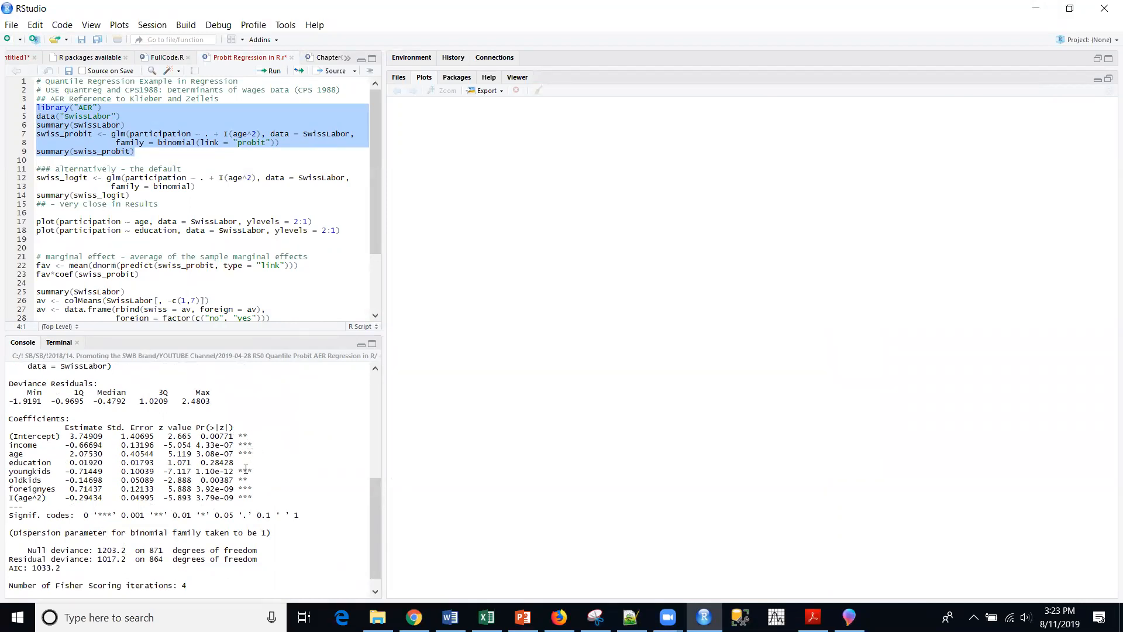
{"action": "mouse_move", "coordinate": [236, 462]}
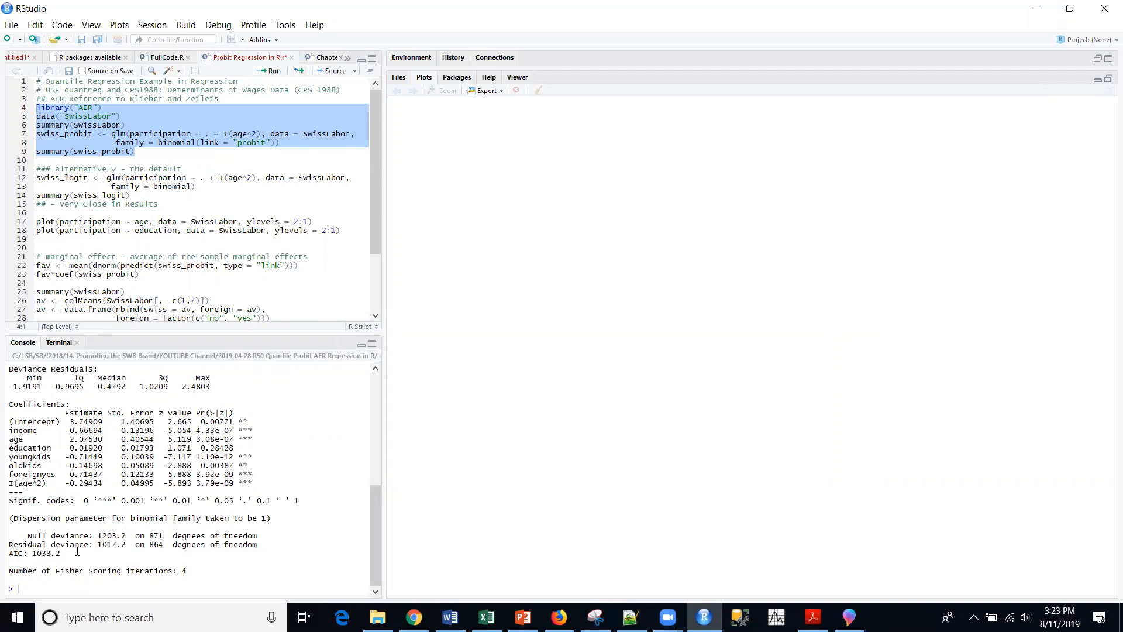
{"action": "mouse_move", "coordinate": [145, 328]}
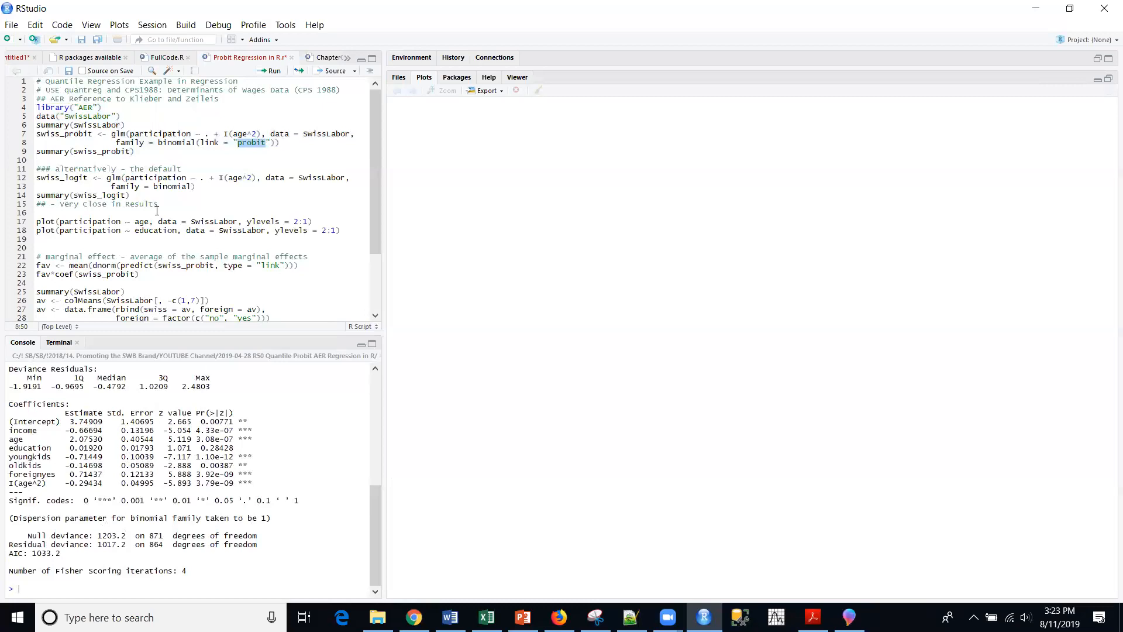
{"action": "mouse_move", "coordinate": [177, 207]}
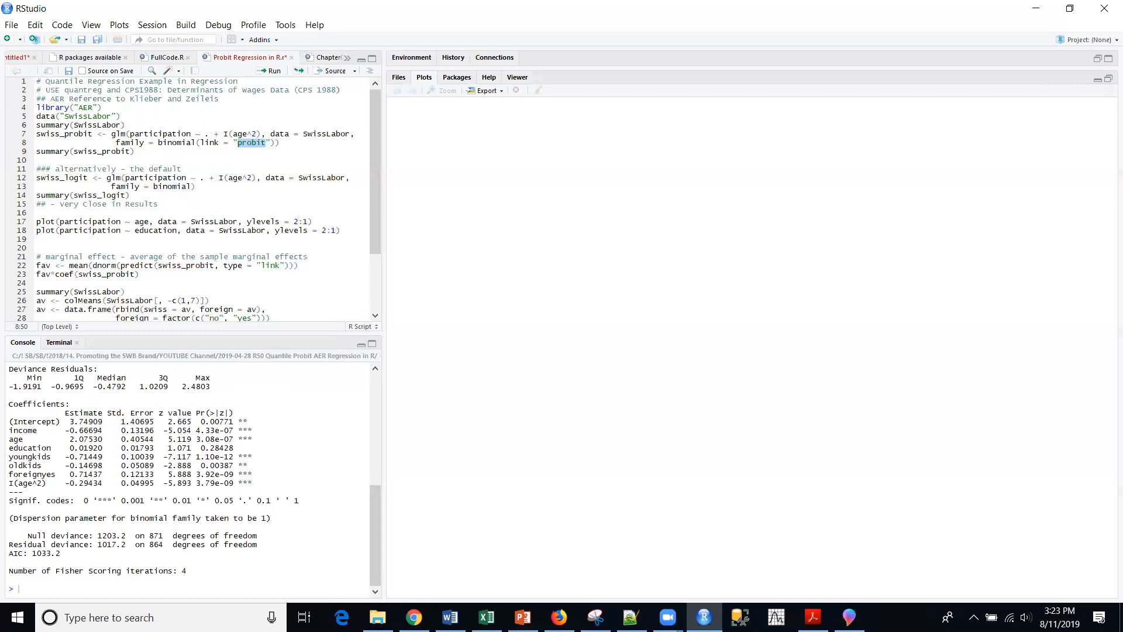
View slide 6 on spinograms and marginal effects, then return to RStudio.
{"action": "left_click", "coordinate": [522, 617]}
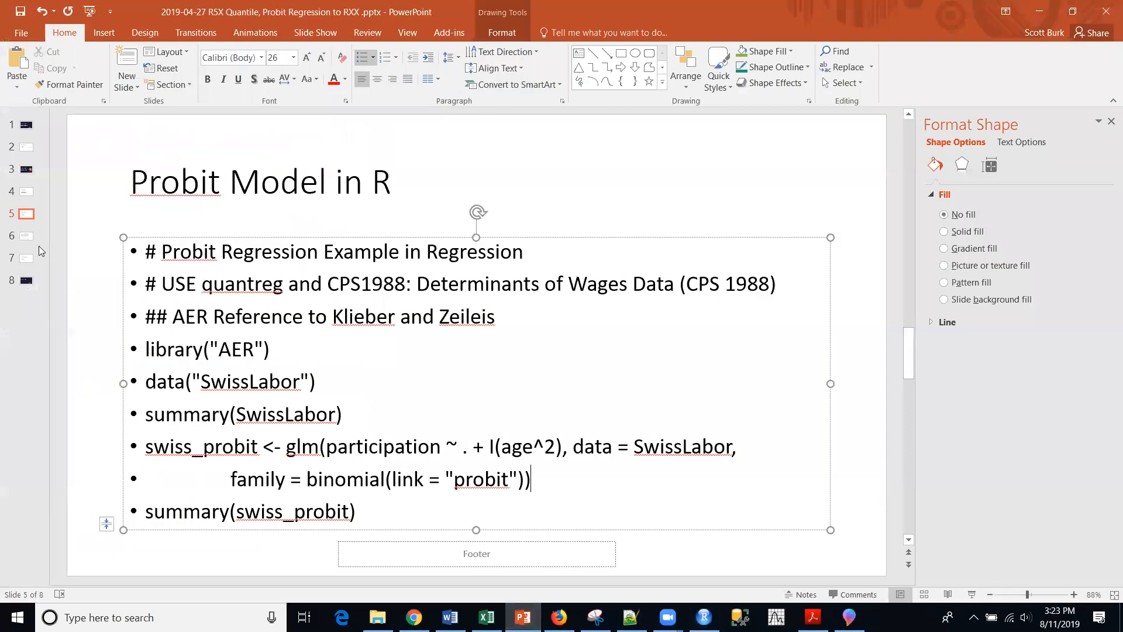
{"action": "left_click", "coordinate": [25, 237]}
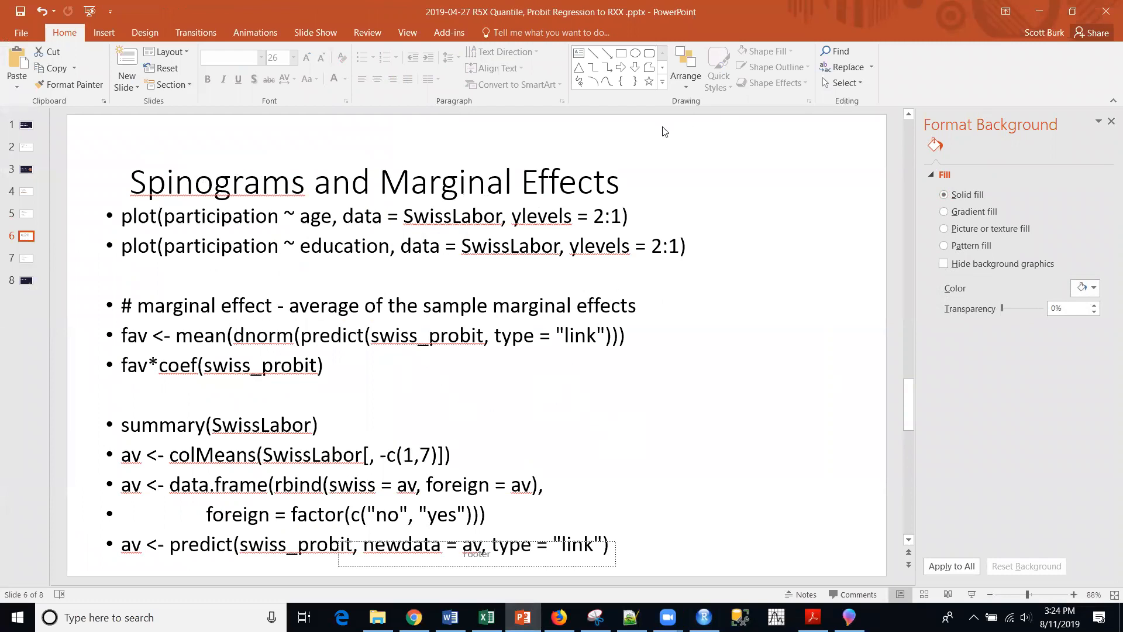
{"action": "left_click", "coordinate": [703, 618]}
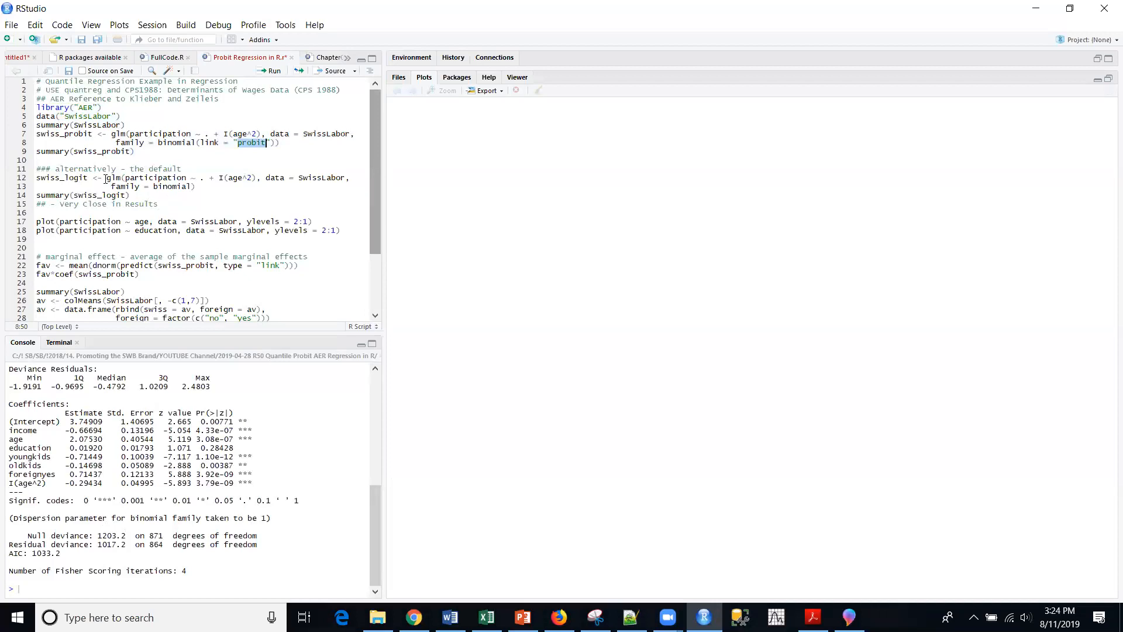
{"action": "mouse_move", "coordinate": [181, 197]}
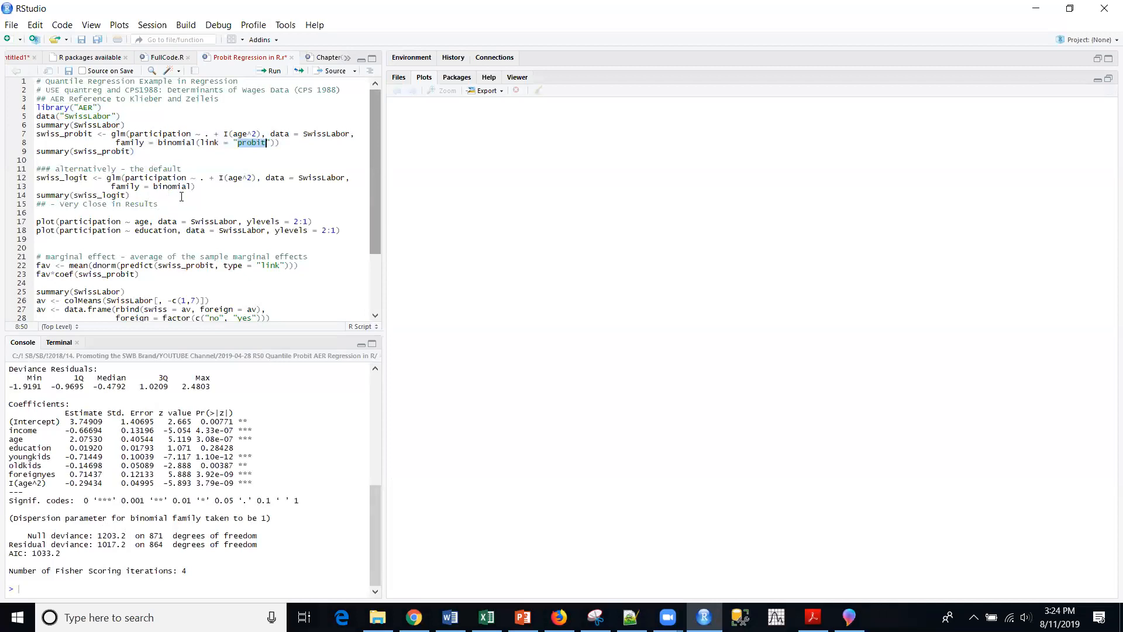
{"action": "mouse_move", "coordinate": [183, 202]}
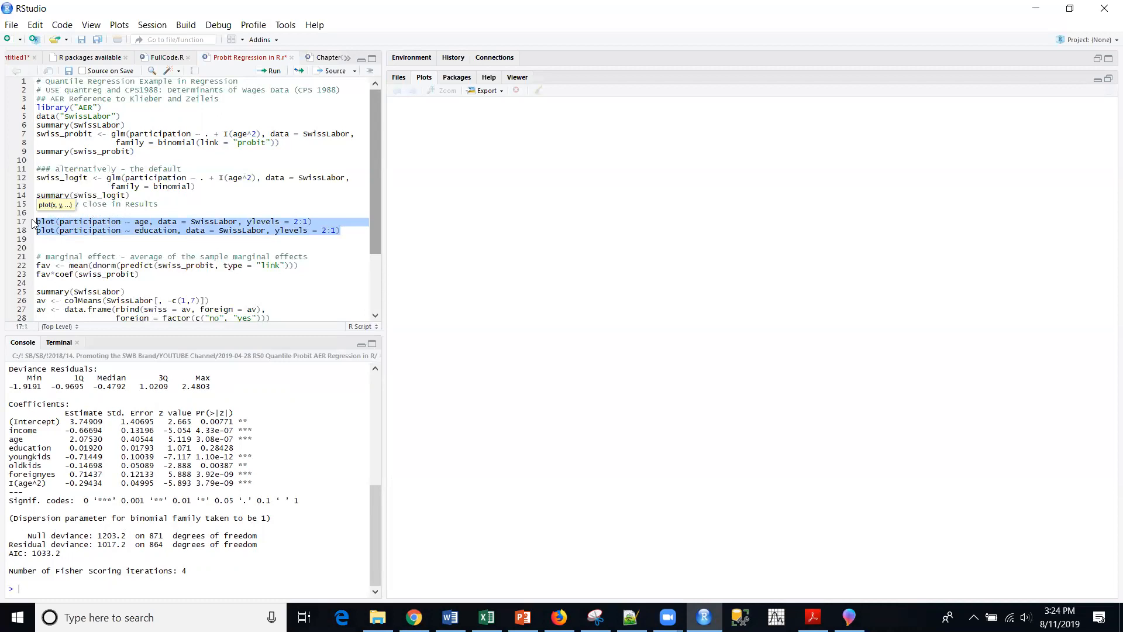
Run the two spineplot lines and step back to the participation-by-age spinogram.
{"action": "left_click", "coordinate": [268, 70]}
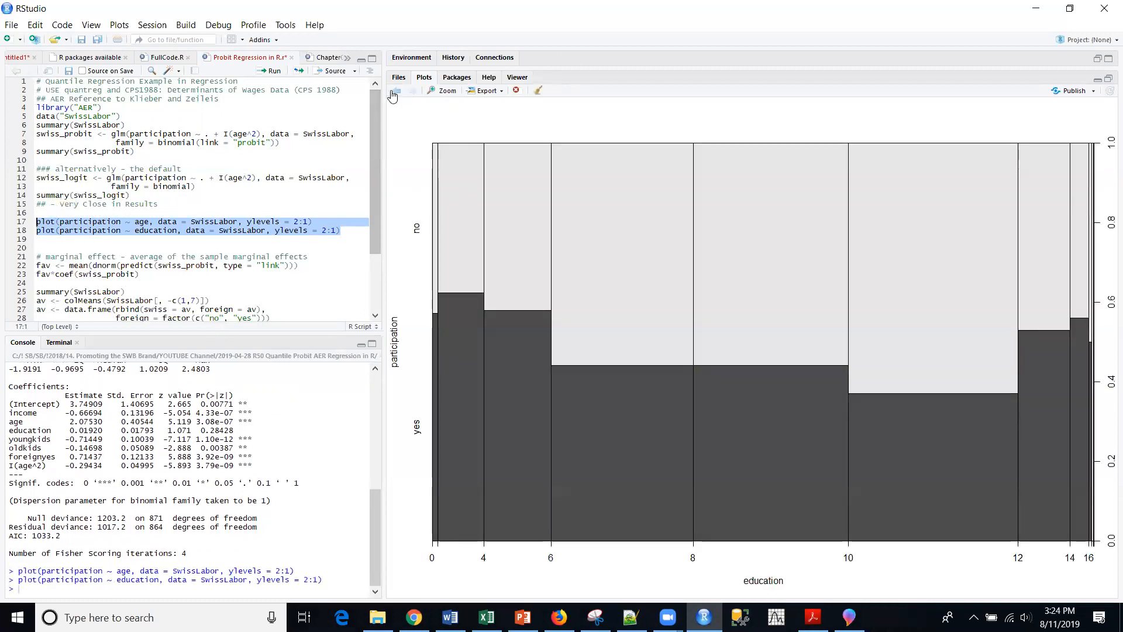
{"action": "left_click", "coordinate": [398, 91]}
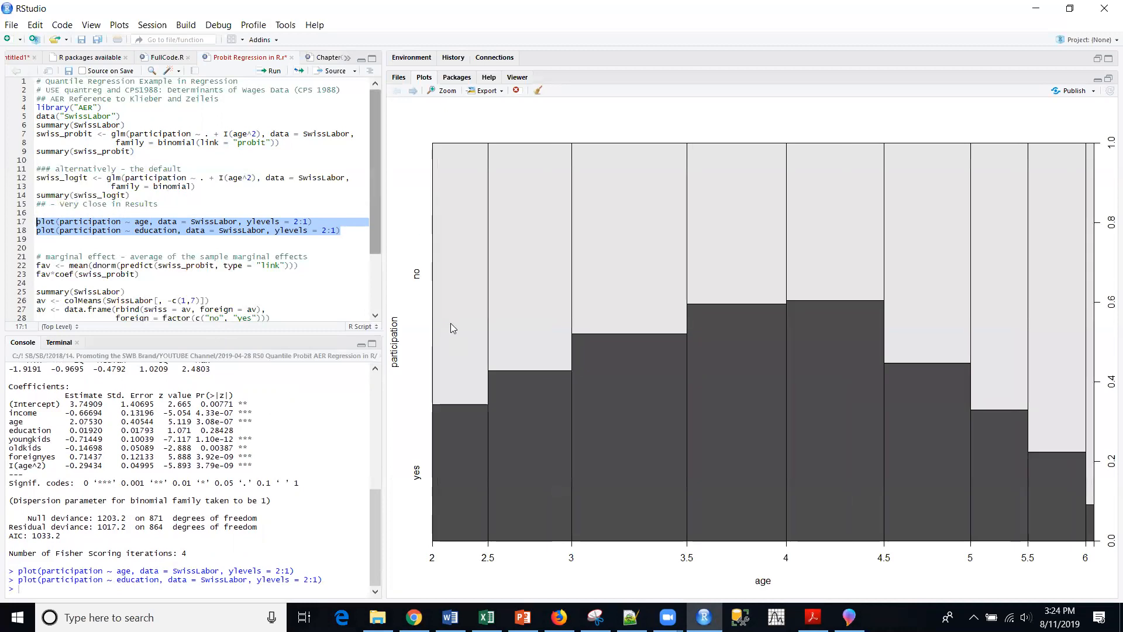
{"action": "mouse_move", "coordinate": [772, 590]}
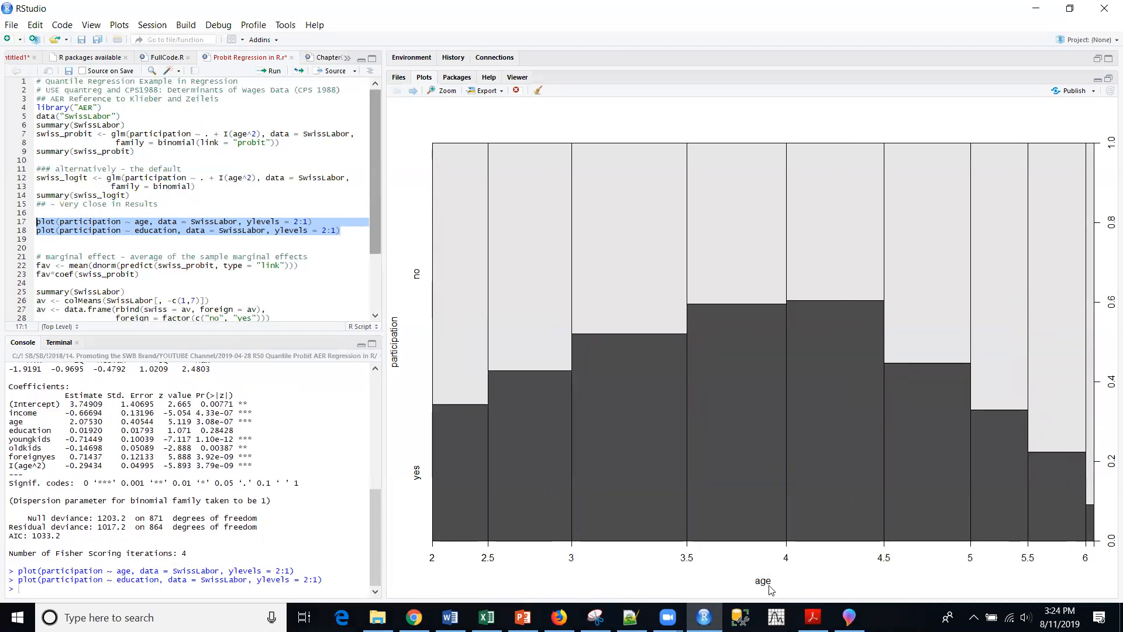
{"action": "mouse_move", "coordinate": [395, 339]}
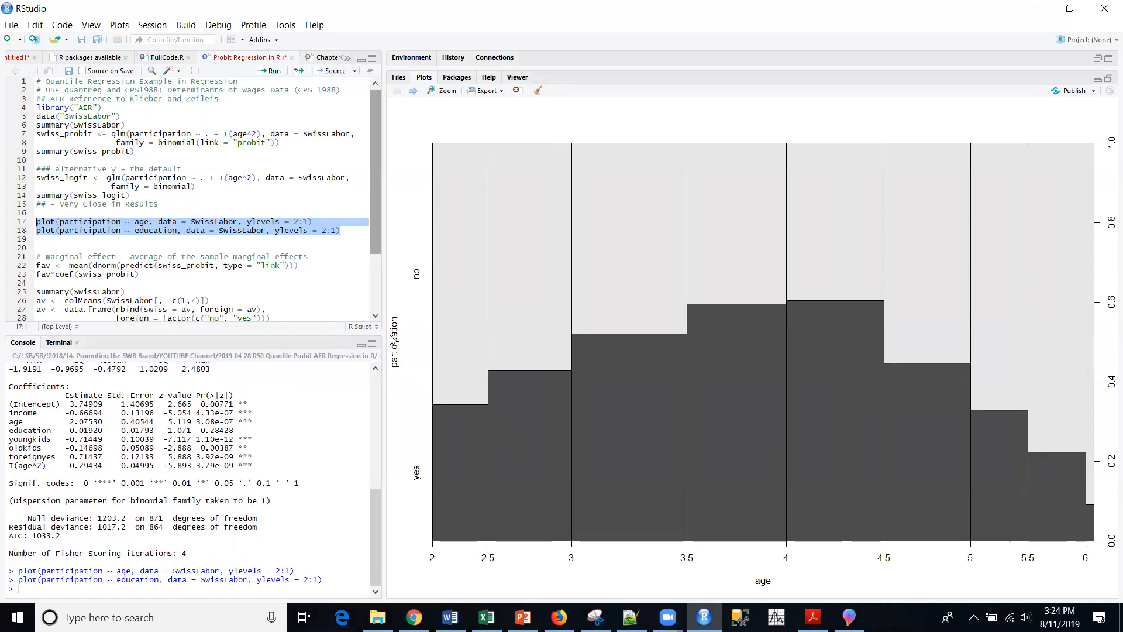
{"action": "mouse_move", "coordinate": [449, 469]}
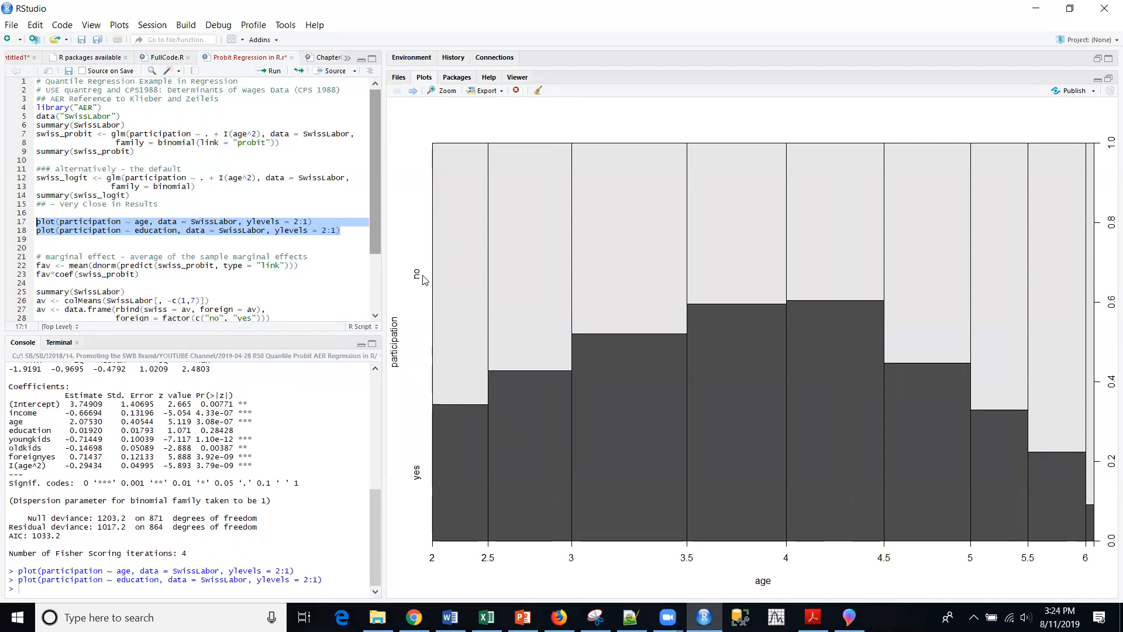
{"action": "mouse_move", "coordinate": [528, 510]}
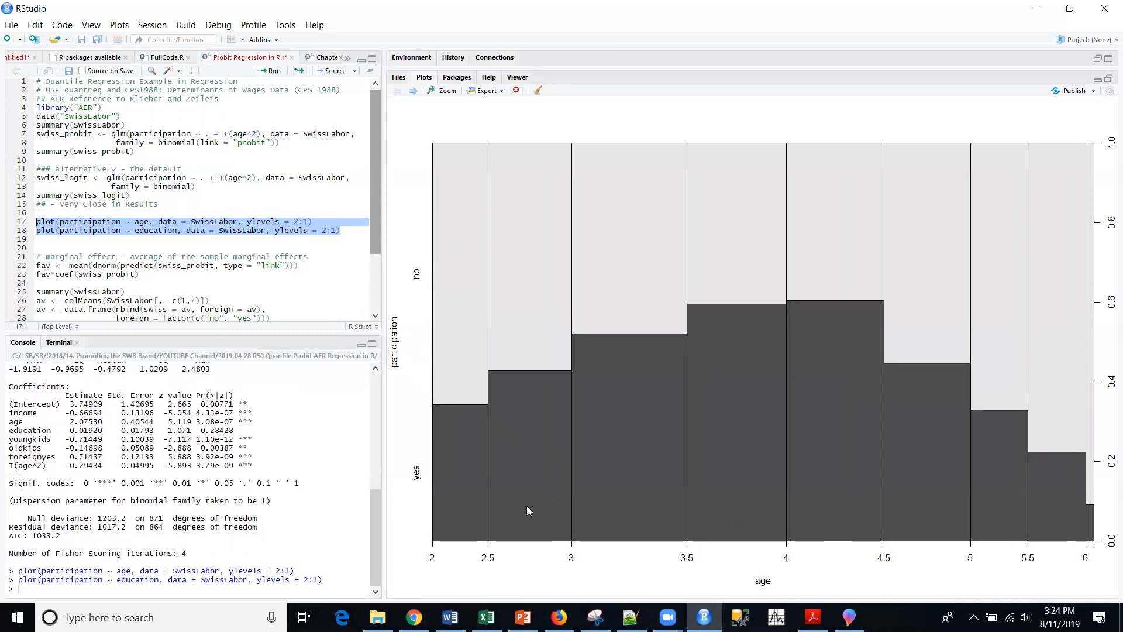
{"action": "mouse_move", "coordinate": [490, 503]}
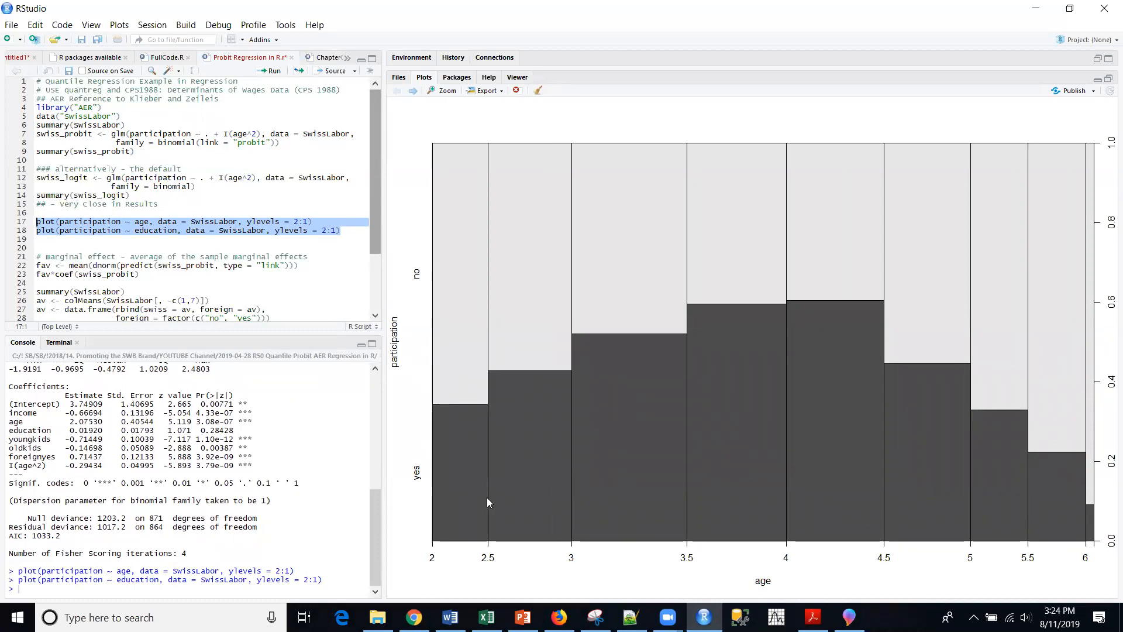
{"action": "mouse_move", "coordinate": [461, 508]}
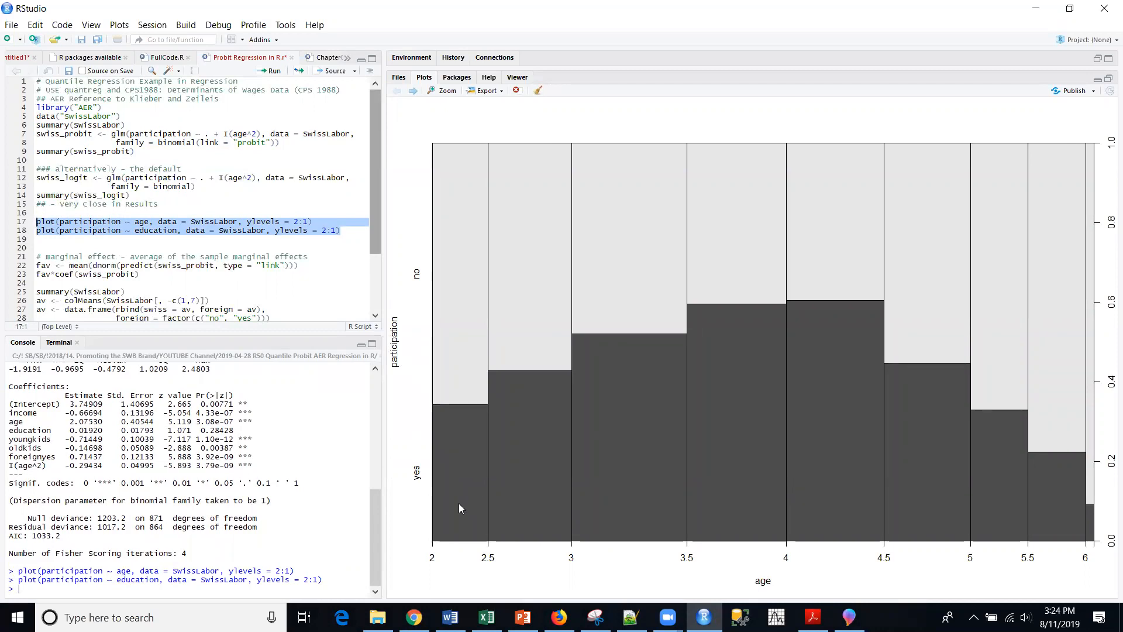
{"action": "mouse_move", "coordinate": [1093, 523]}
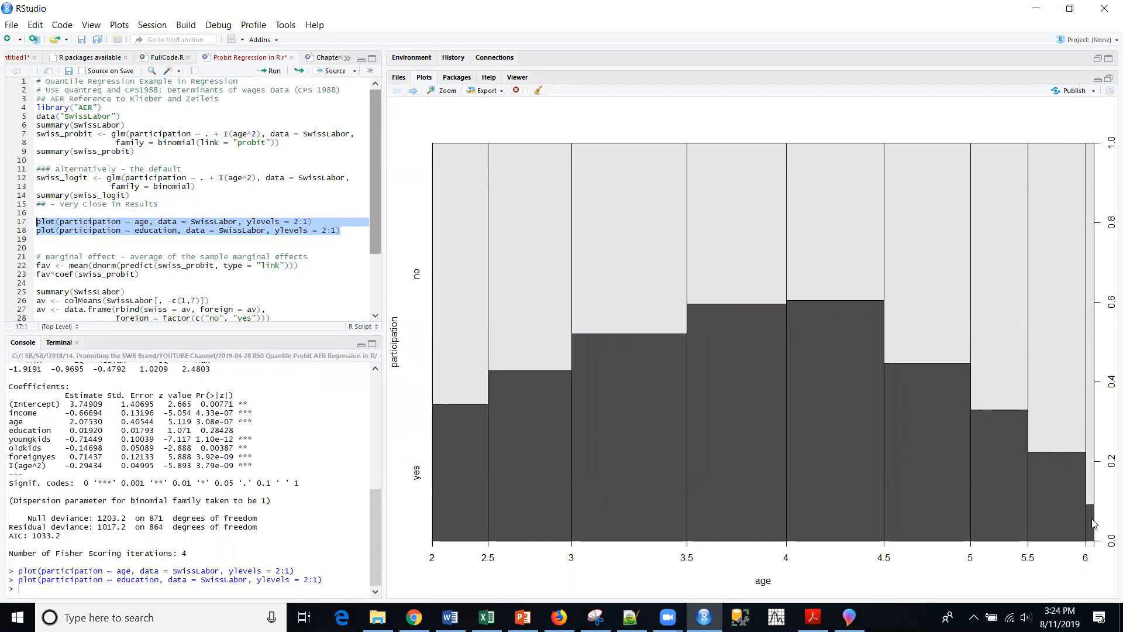
{"action": "mouse_move", "coordinate": [438, 444]}
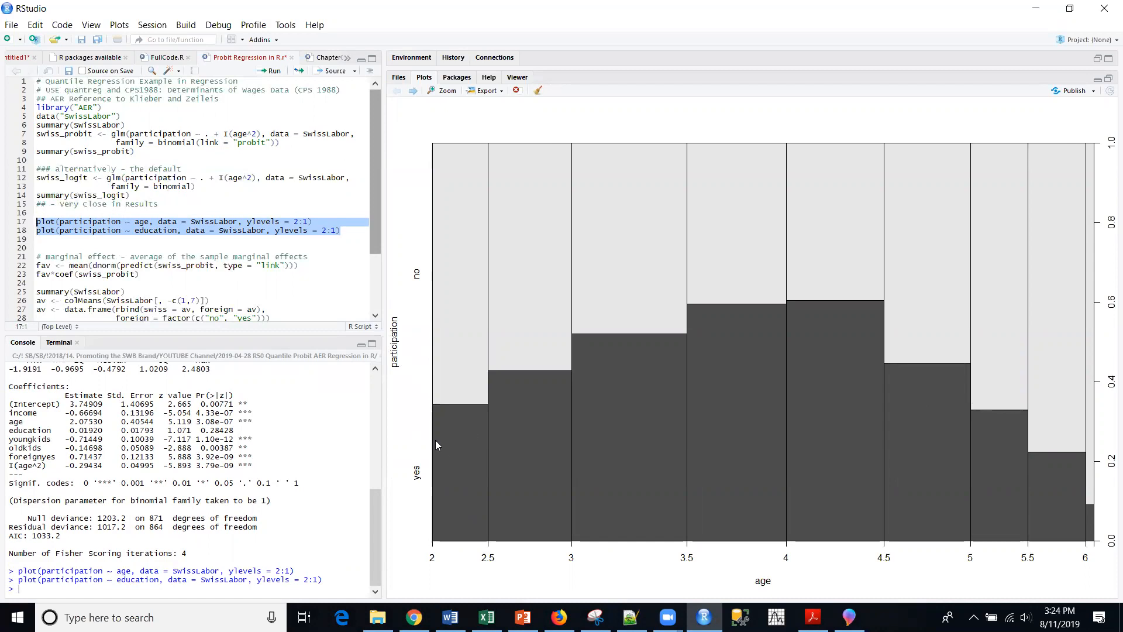
{"action": "mouse_move", "coordinate": [445, 459]}
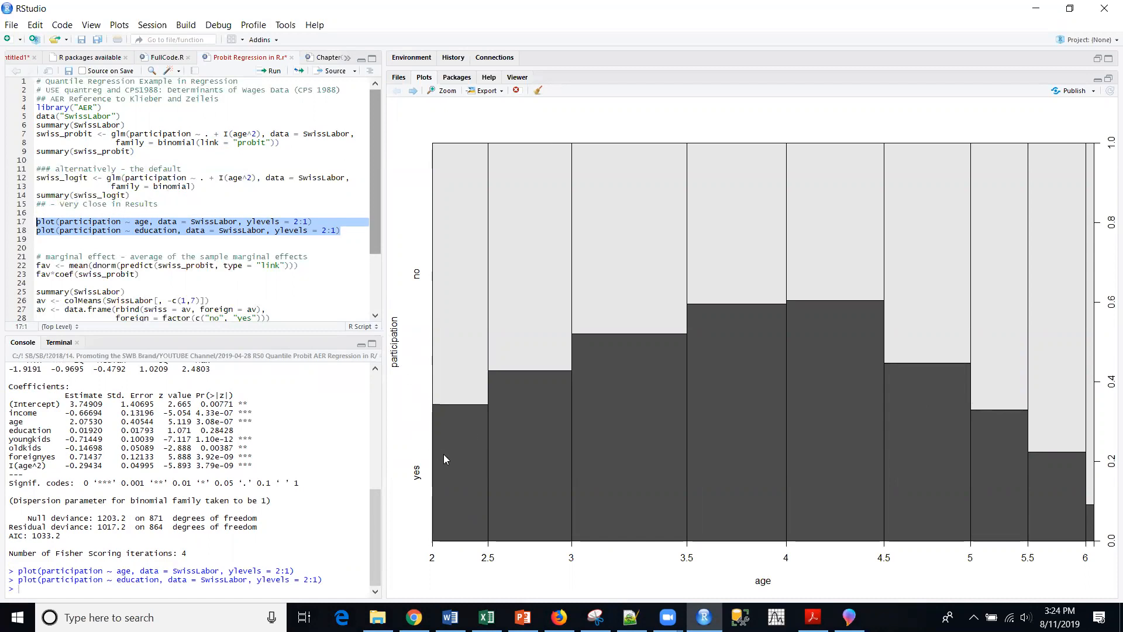
{"action": "mouse_move", "coordinate": [571, 452]}
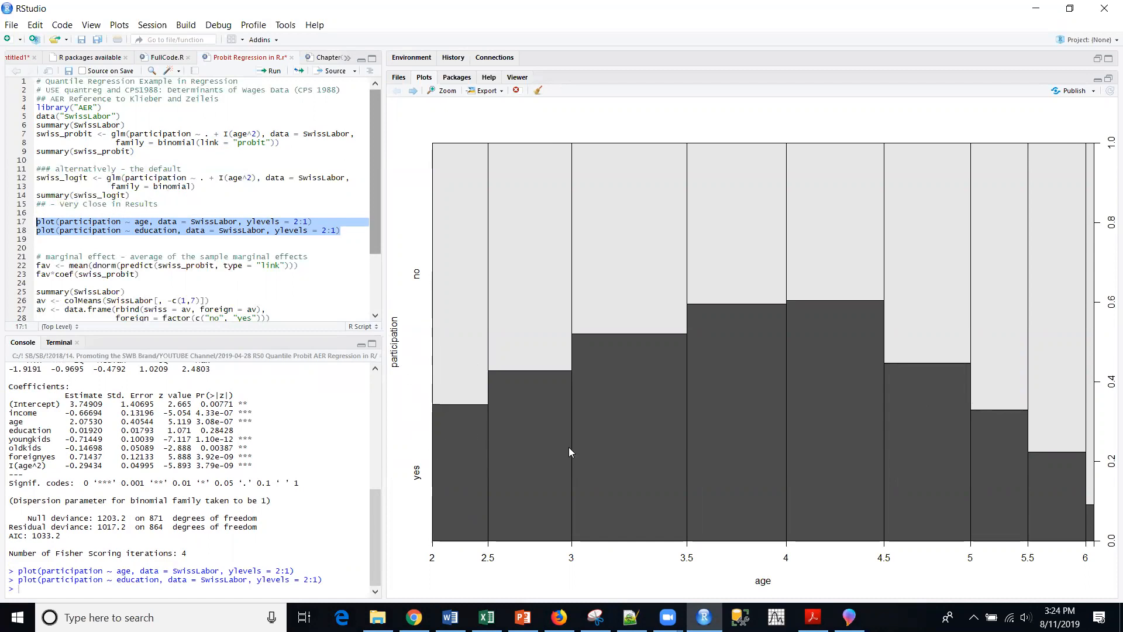
{"action": "mouse_move", "coordinate": [814, 374]}
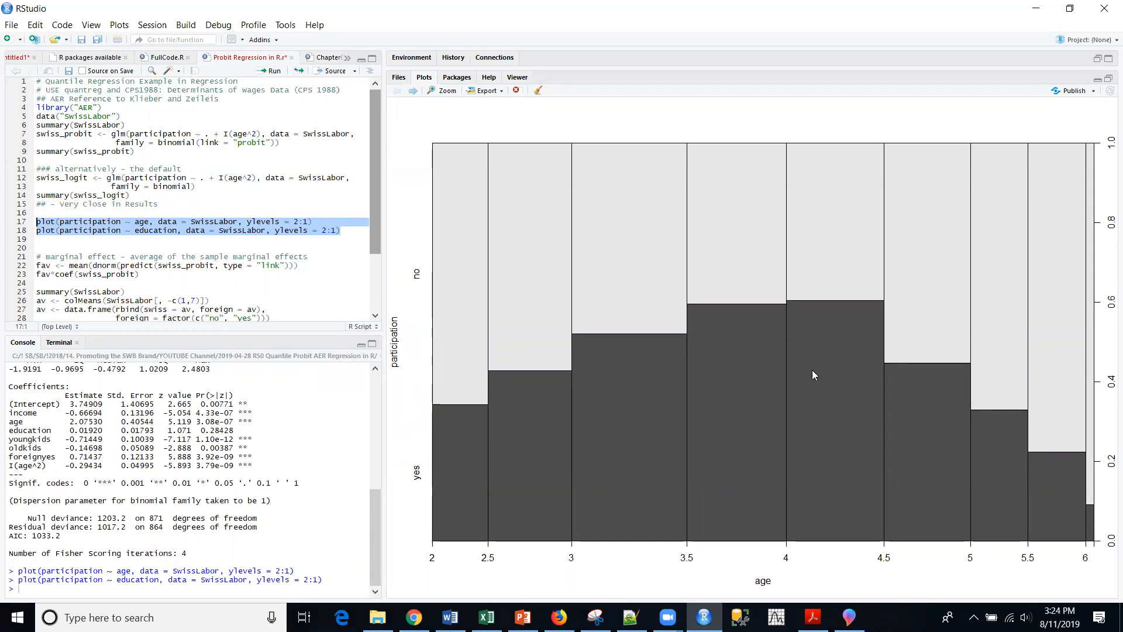
{"action": "mouse_move", "coordinate": [711, 348]}
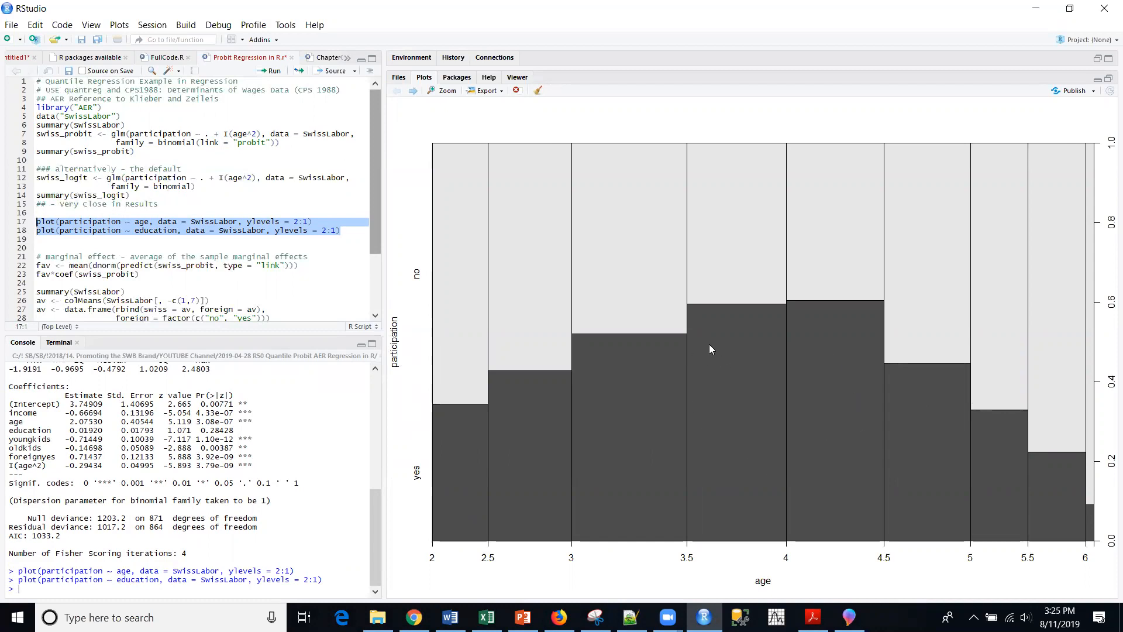
{"action": "mouse_move", "coordinate": [756, 318]}
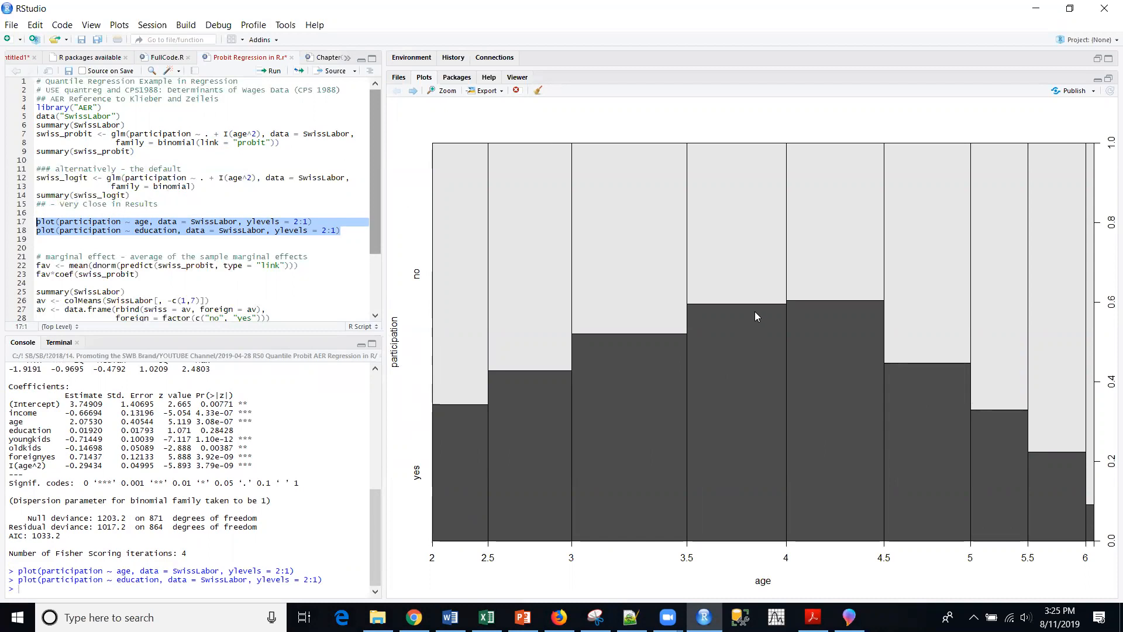
{"action": "mouse_move", "coordinate": [780, 430]}
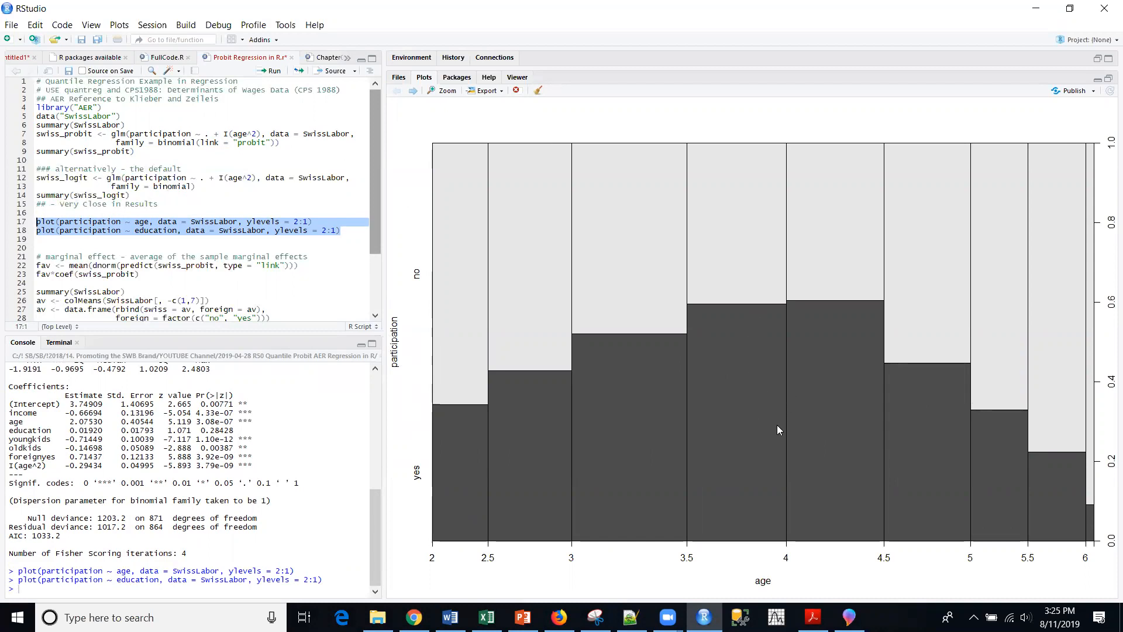
{"action": "mouse_move", "coordinate": [814, 405]}
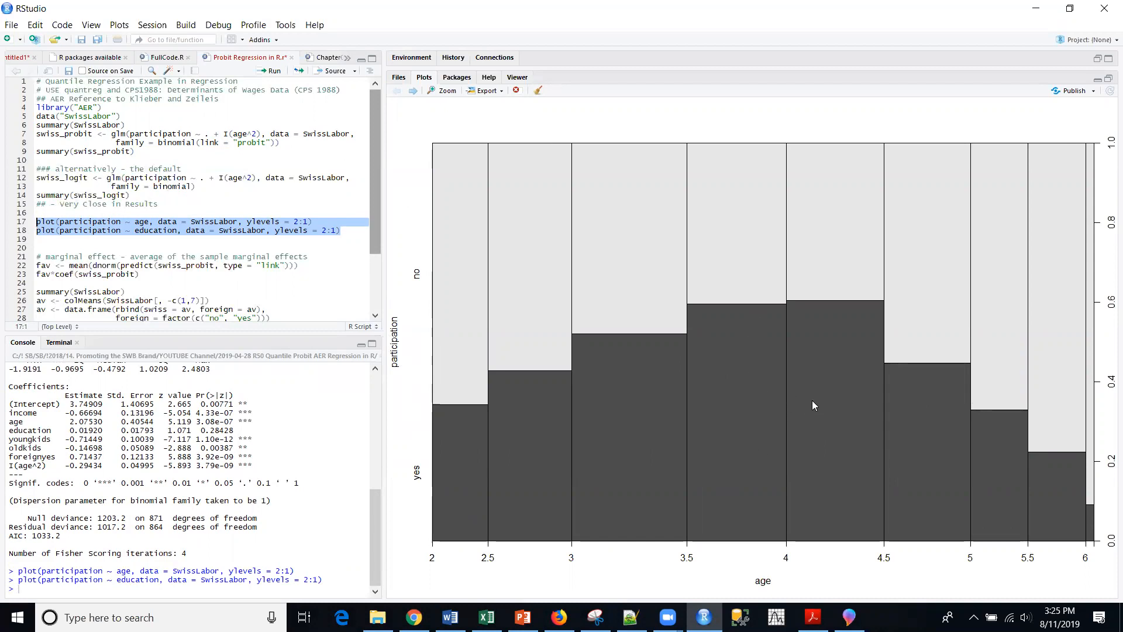
{"action": "mouse_move", "coordinate": [660, 263]}
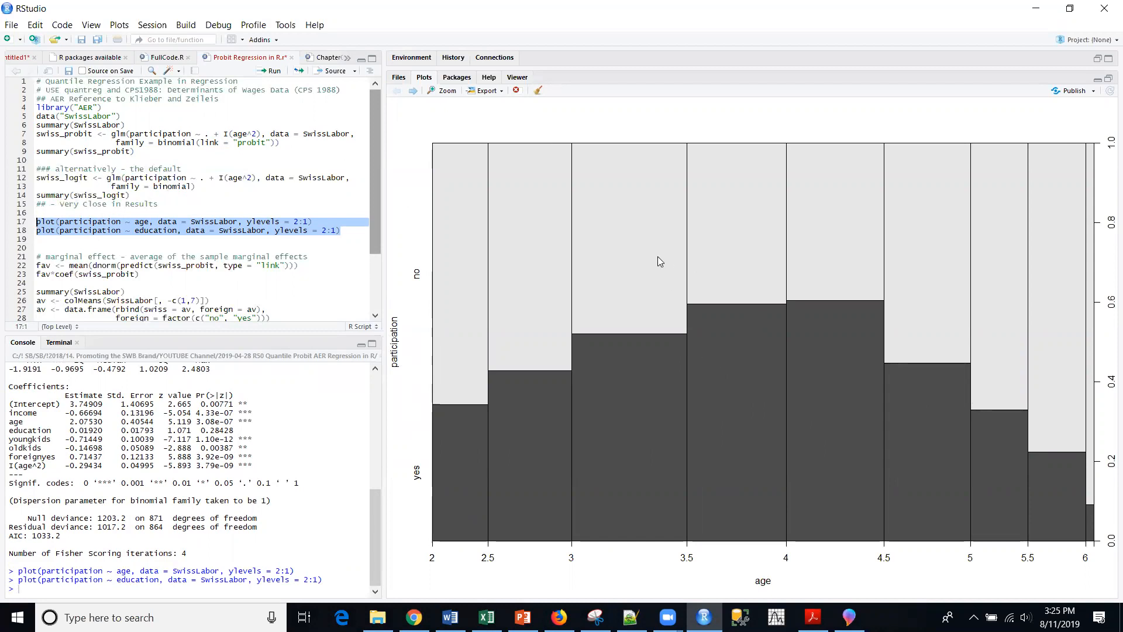
{"action": "mouse_move", "coordinate": [766, 407]}
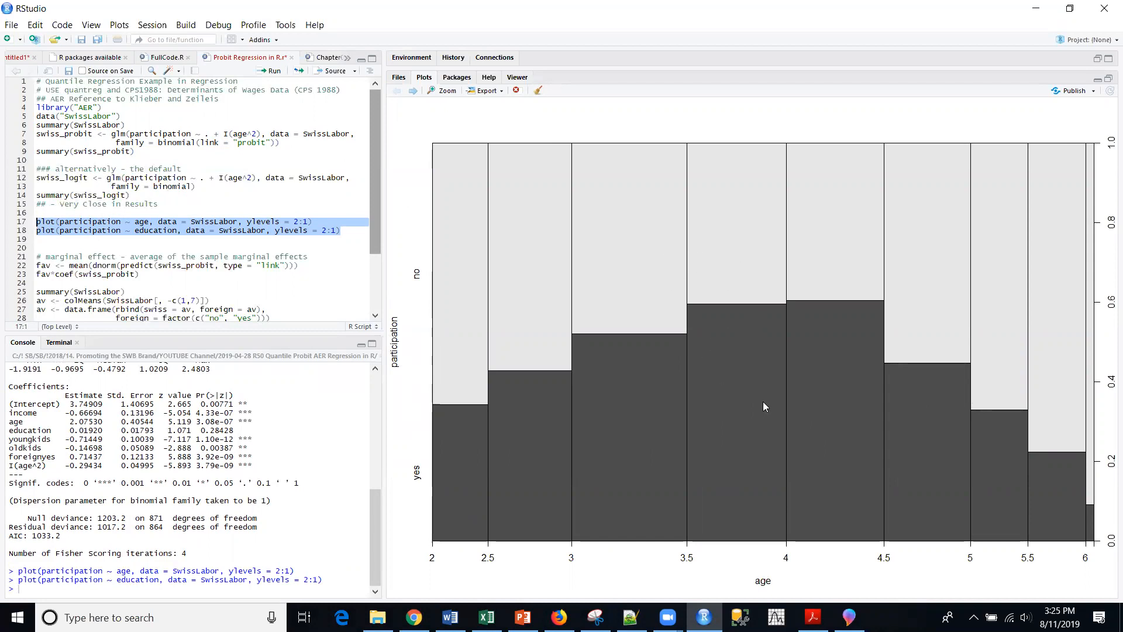
{"action": "mouse_move", "coordinate": [508, 134]}
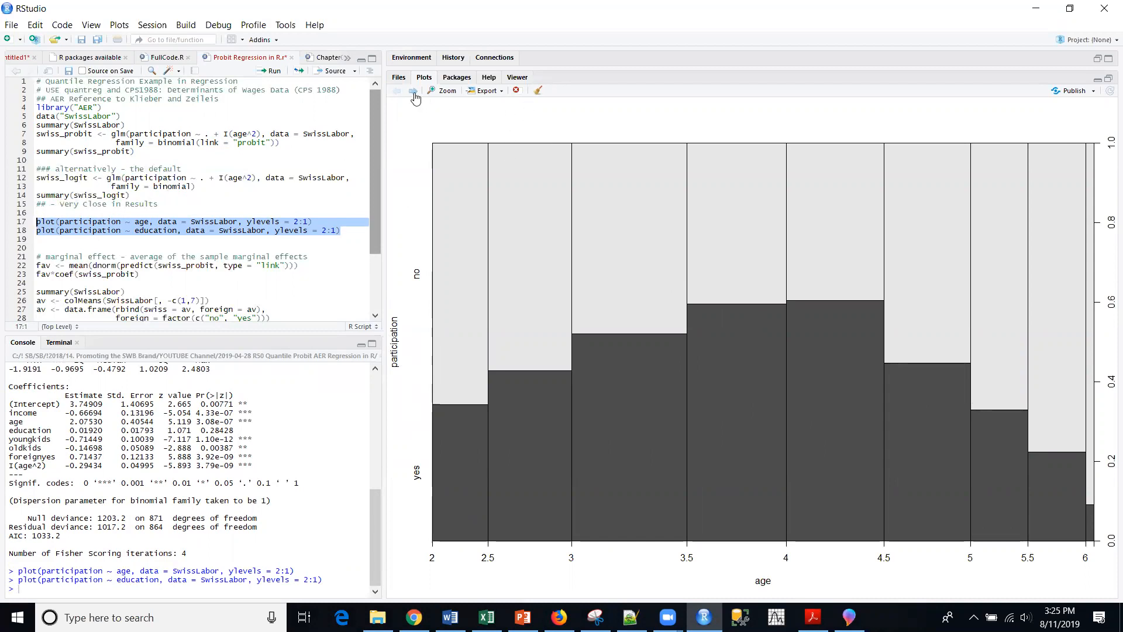
Step forward in plot history to the participation-by-education spinogram.
{"action": "left_click", "coordinate": [414, 90]}
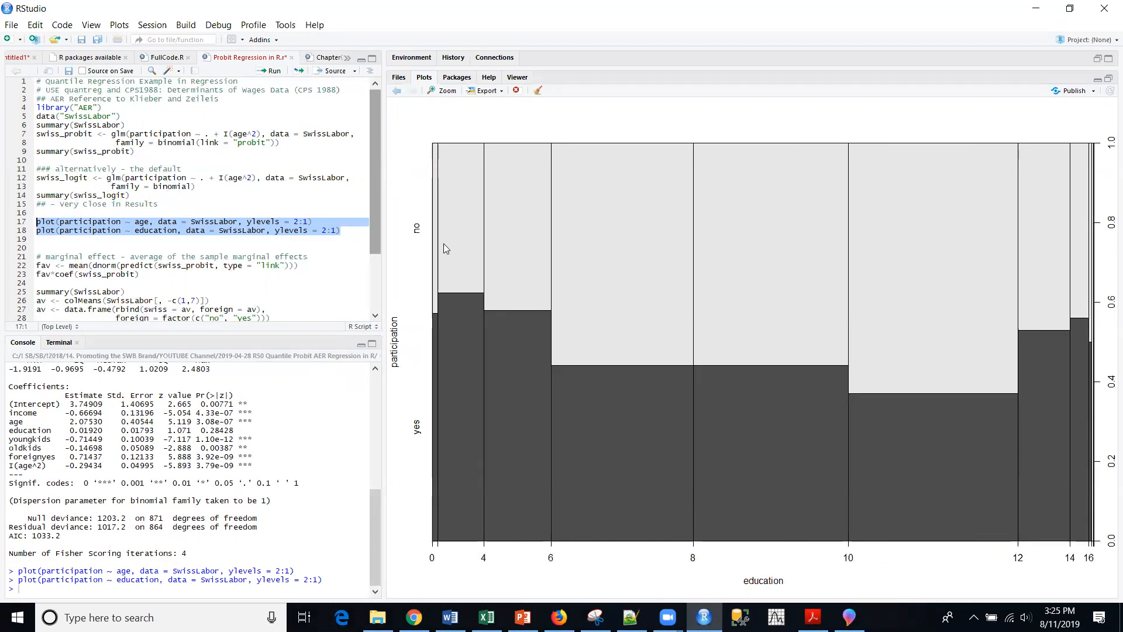
{"action": "mouse_move", "coordinate": [452, 468]}
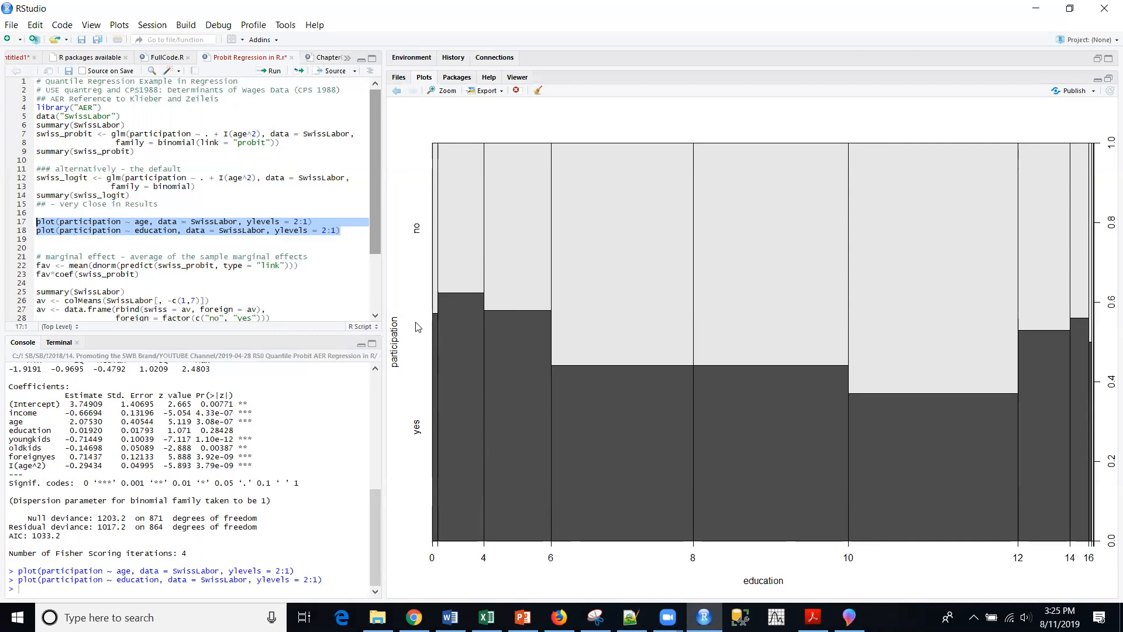
{"action": "mouse_move", "coordinate": [440, 544]}
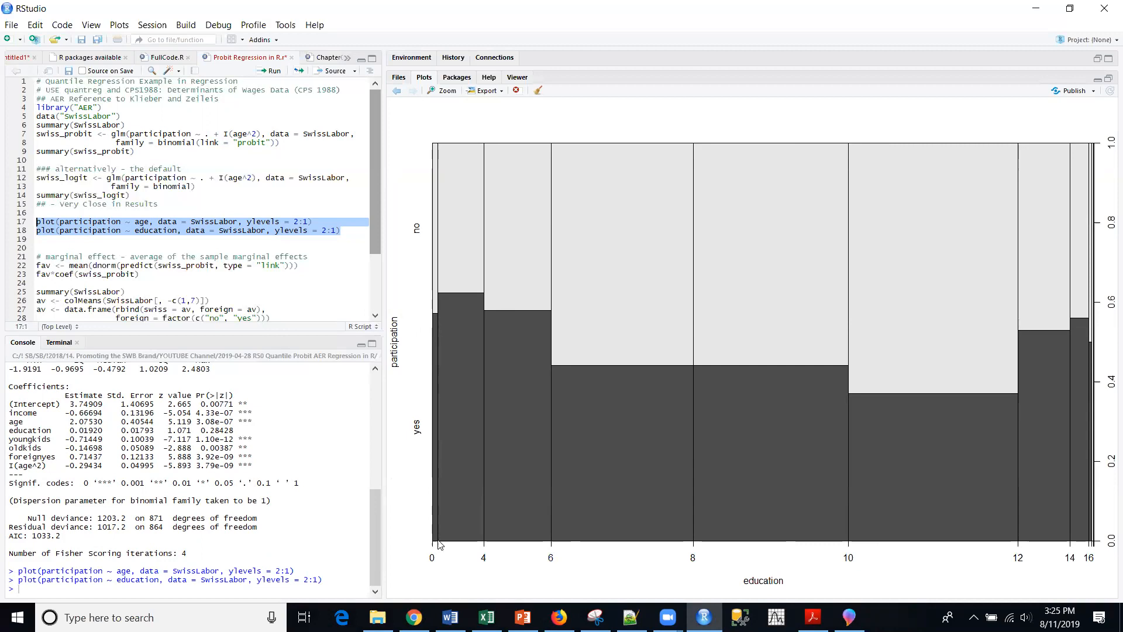
{"action": "mouse_move", "coordinate": [435, 548]}
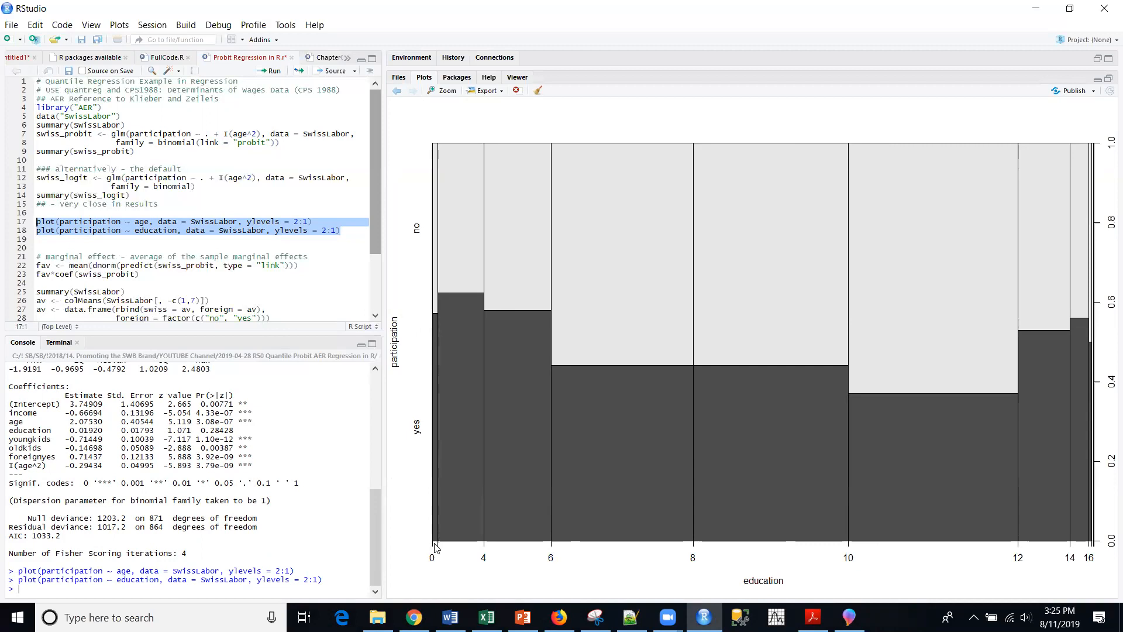
{"action": "mouse_move", "coordinate": [430, 294]}
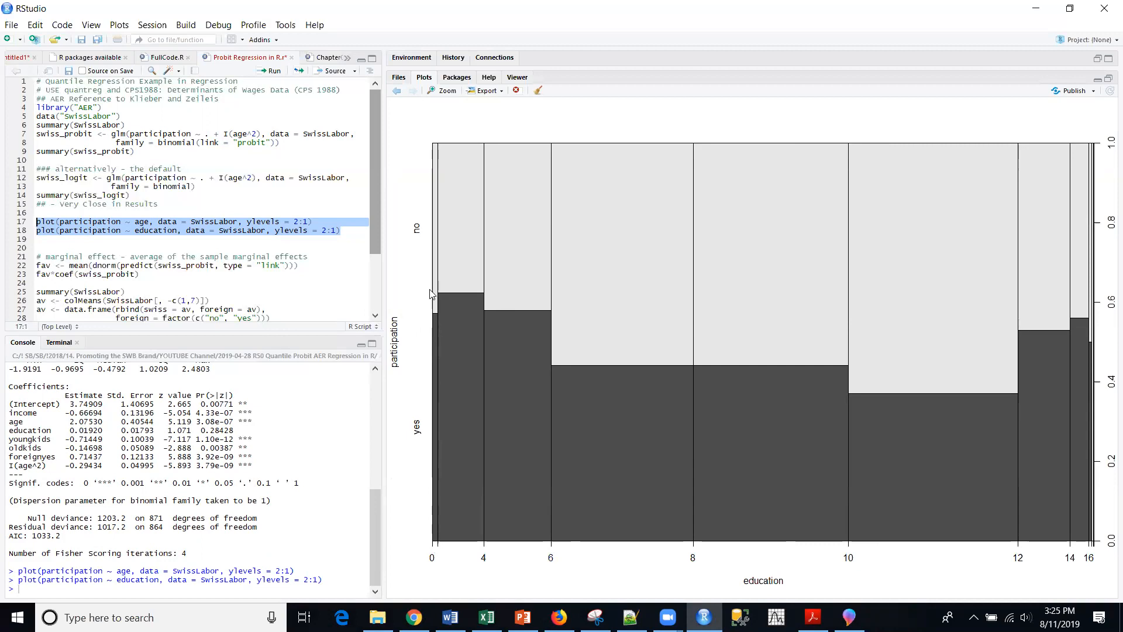
{"action": "mouse_move", "coordinate": [603, 332]}
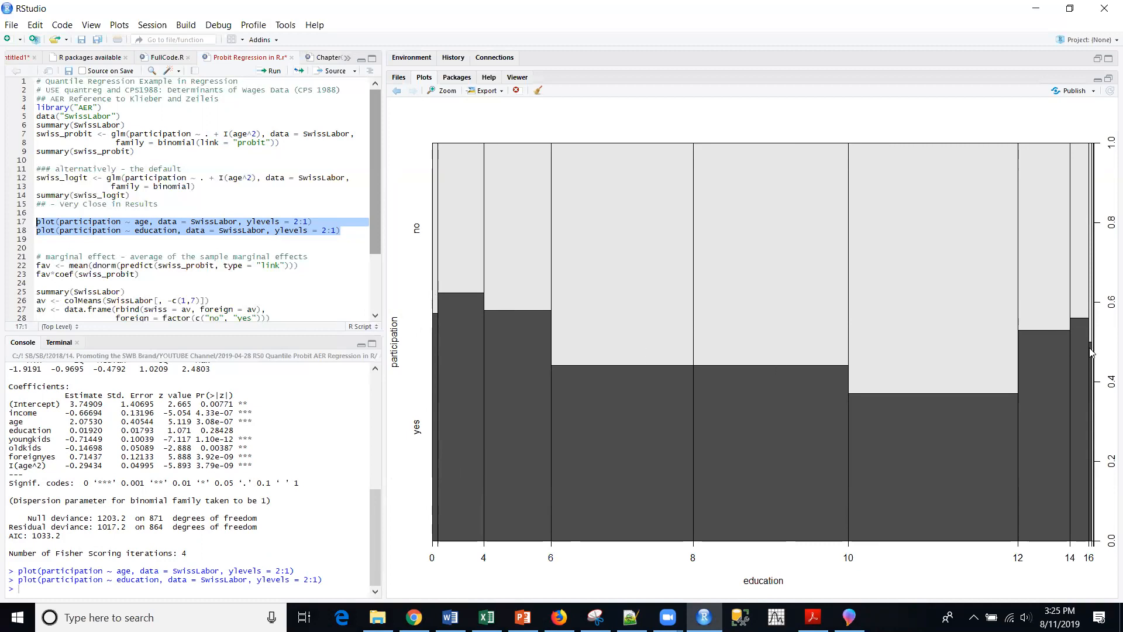
{"action": "mouse_move", "coordinate": [873, 374]}
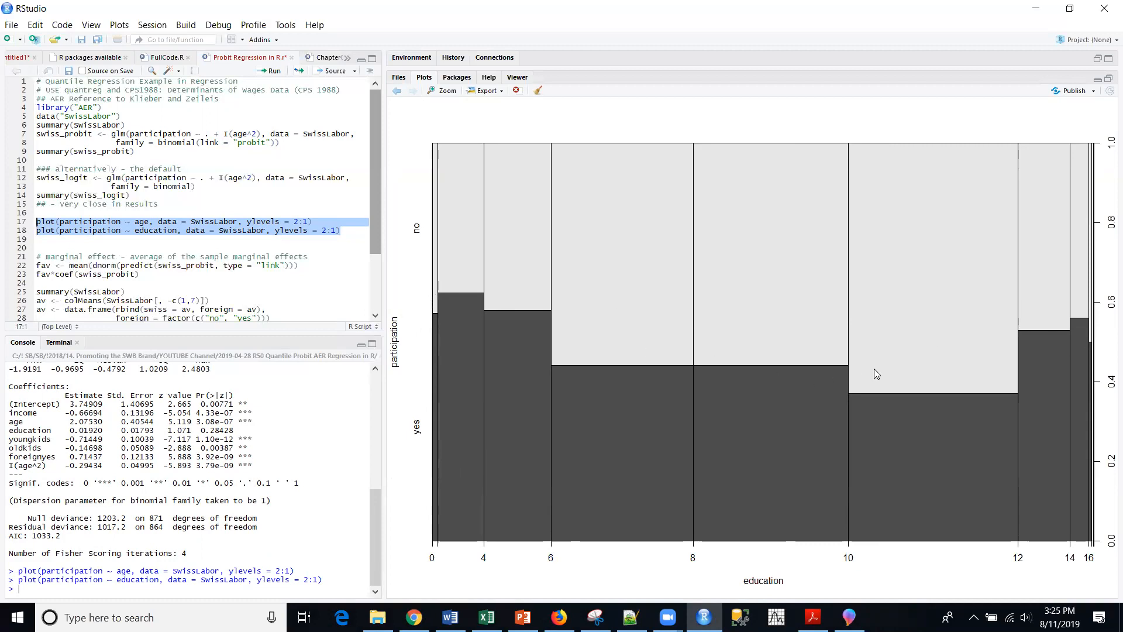
{"action": "mouse_move", "coordinate": [922, 358]}
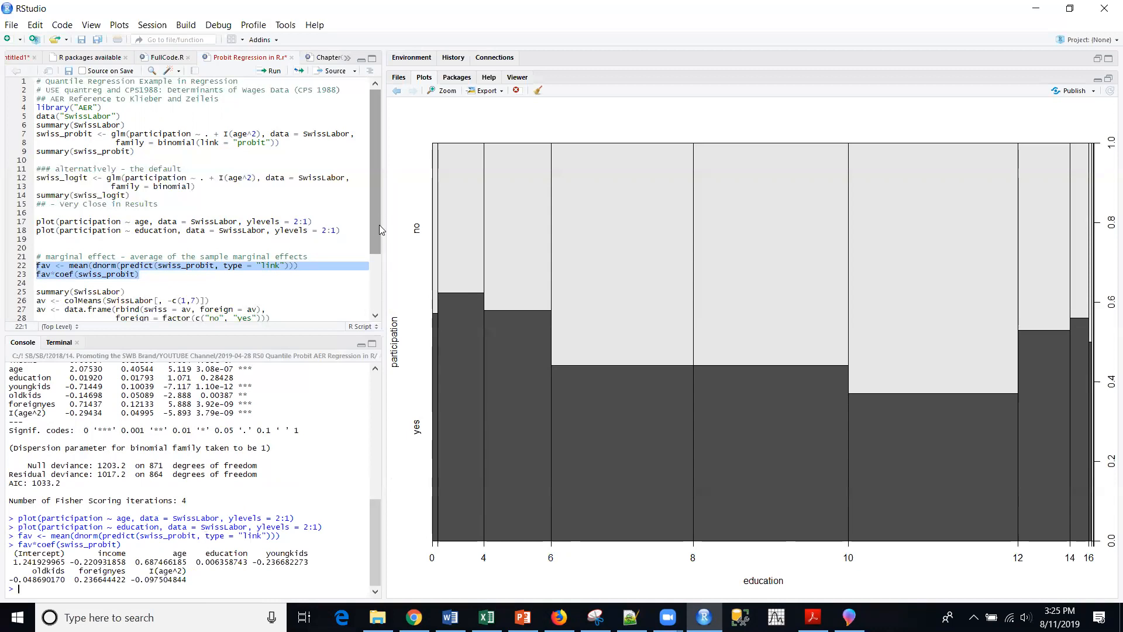
{"action": "scroll", "scroll_direction": "down", "scroll_amount": 3}
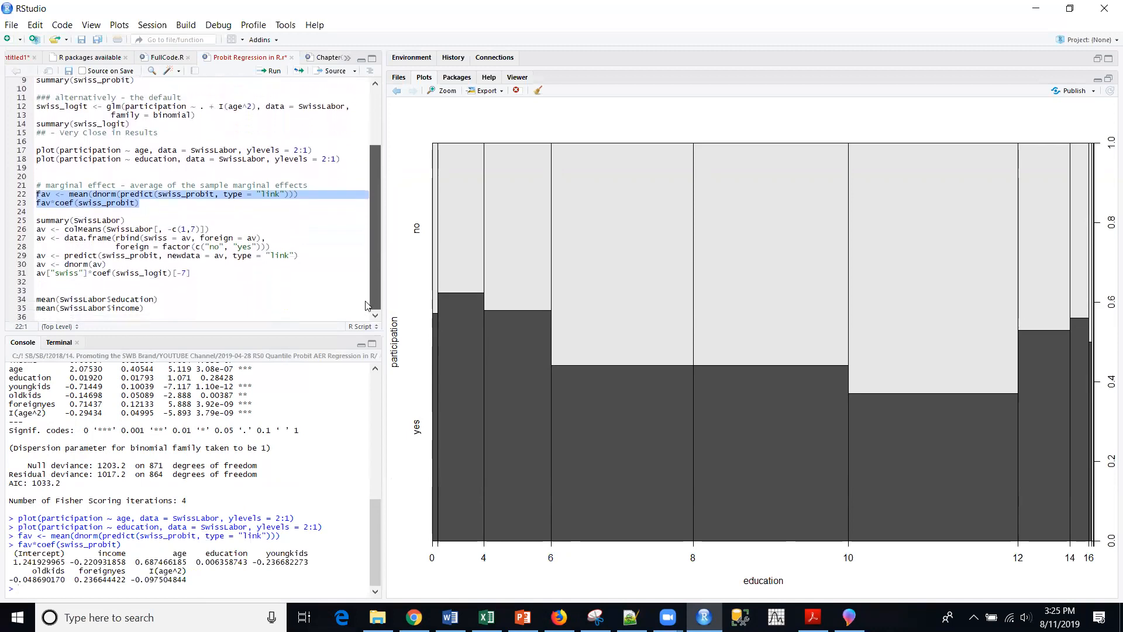
{"action": "left_click", "coordinate": [126, 220]}
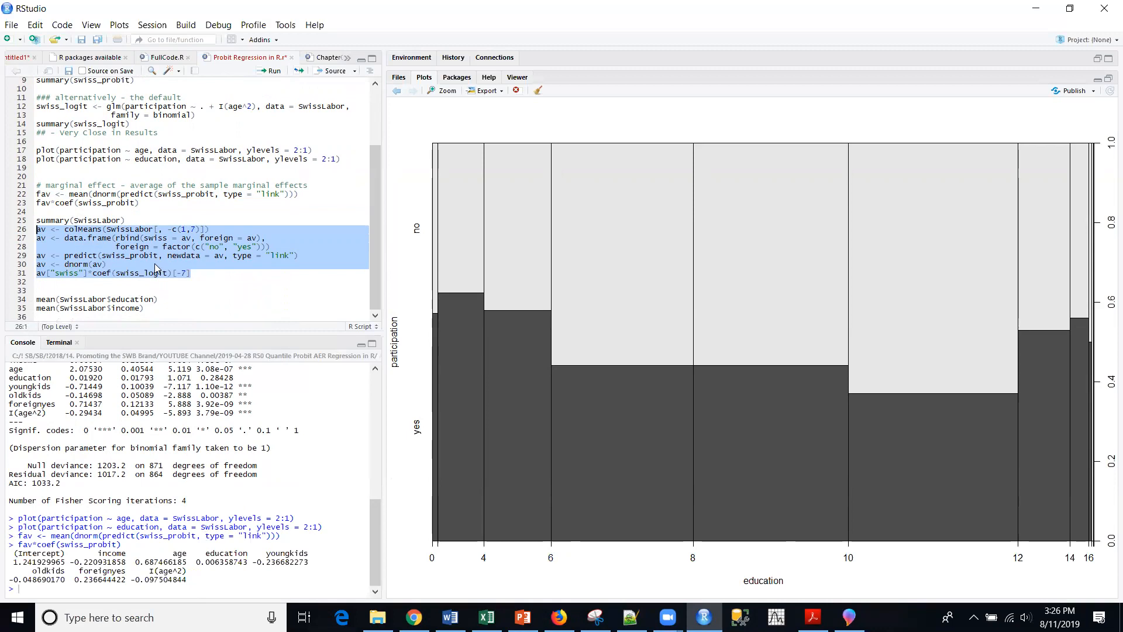
{"action": "mouse_move", "coordinate": [201, 259]}
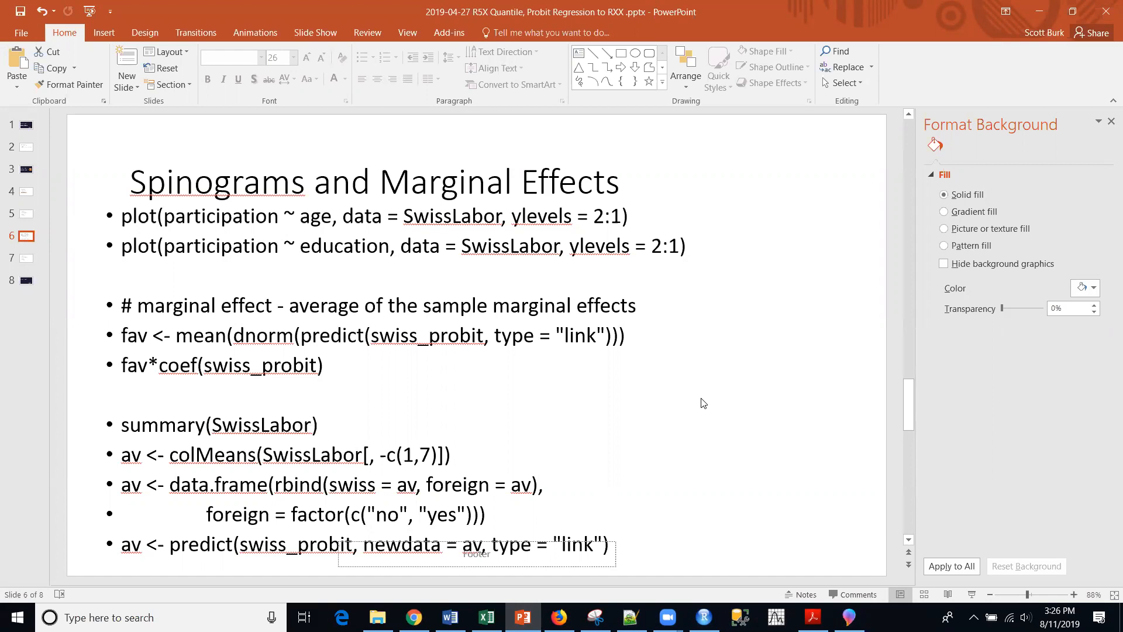
{"action": "mouse_move", "coordinate": [766, 388]}
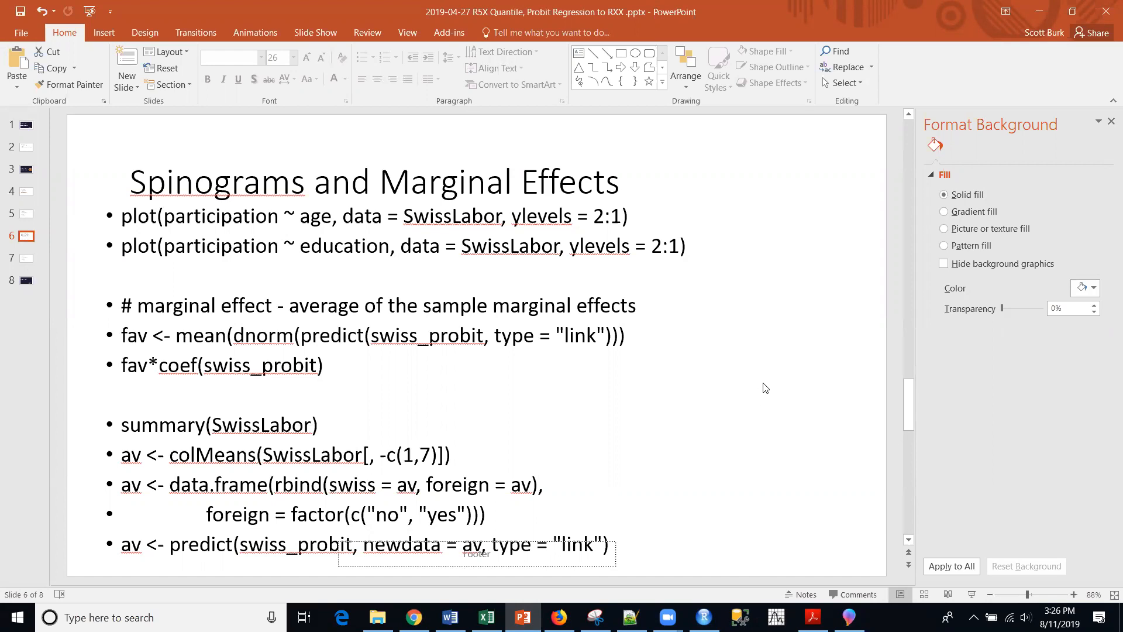